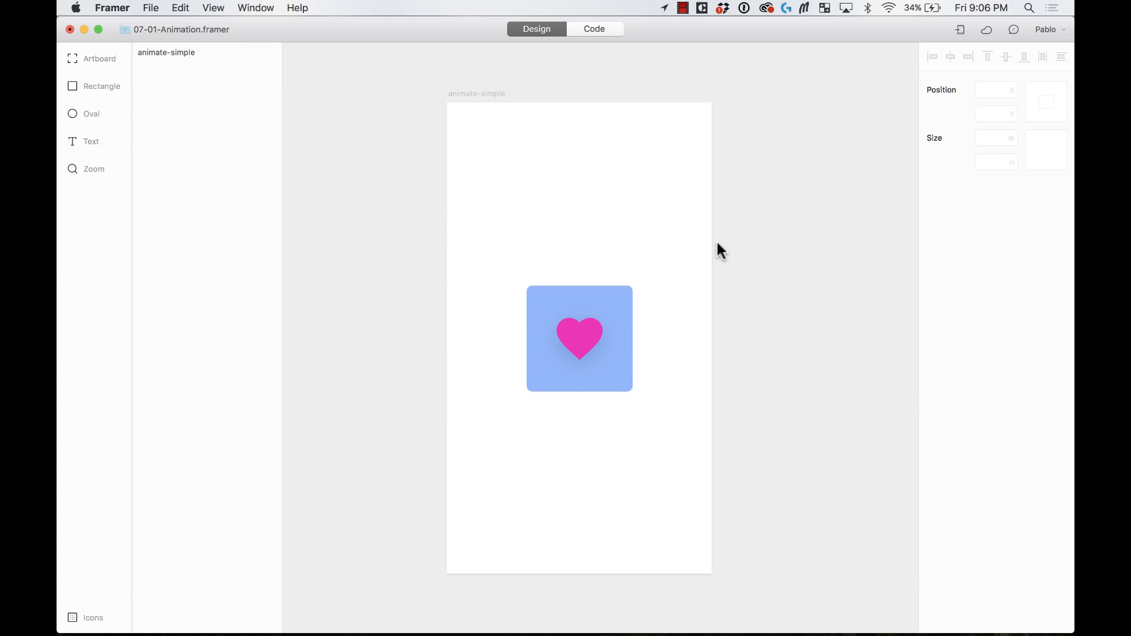
{"action": "mouse_move", "coordinate": [462, 381]}
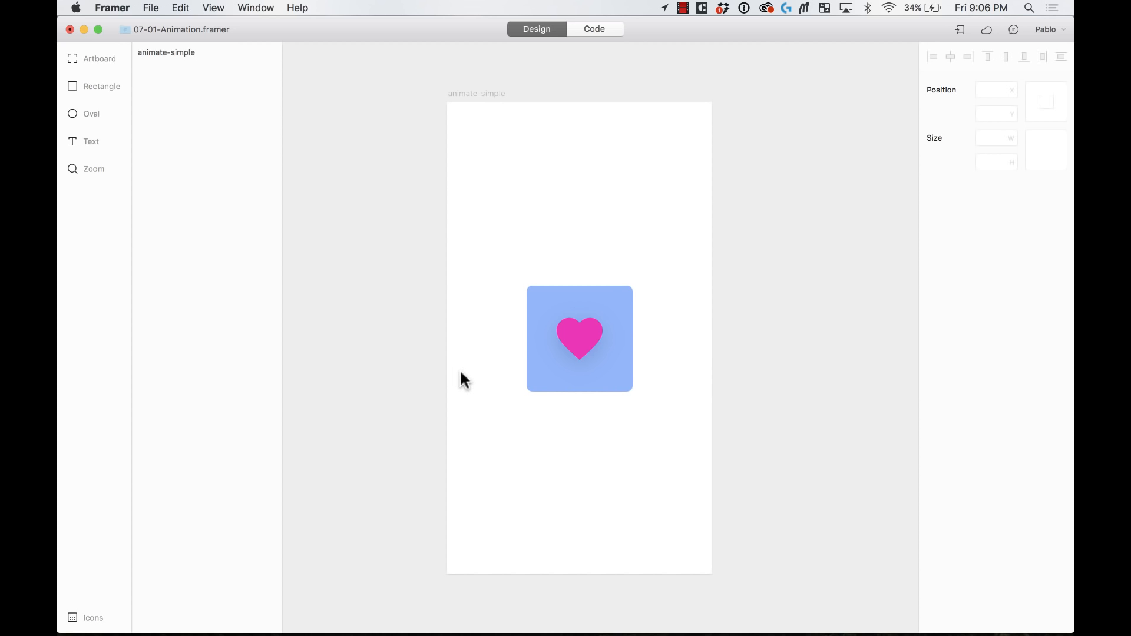
{"action": "mouse_move", "coordinate": [422, 288]}
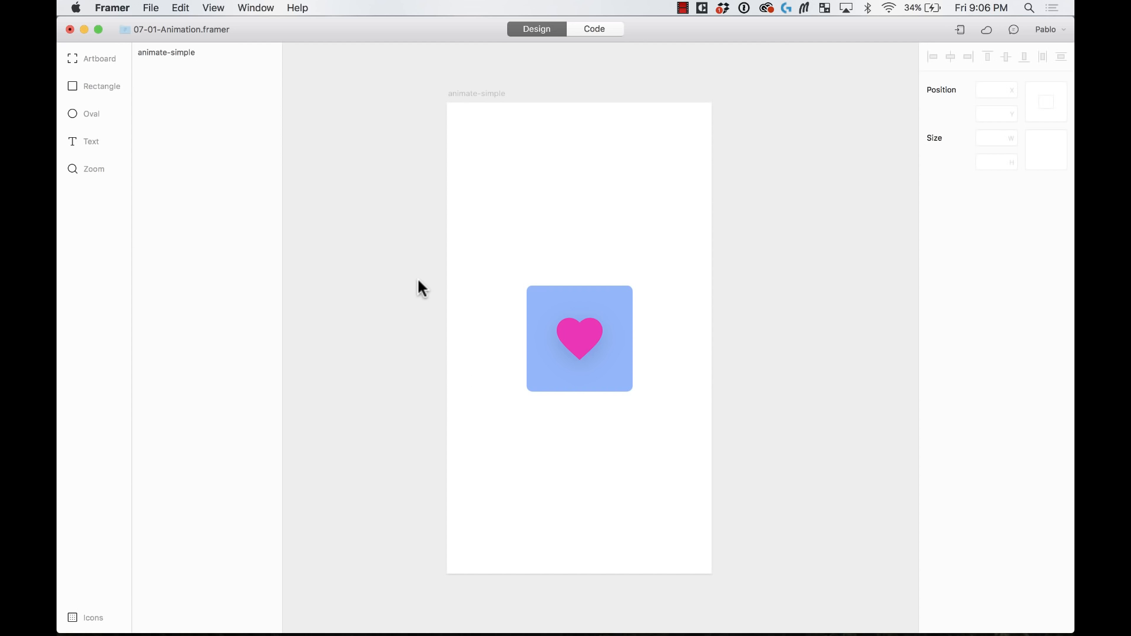
{"action": "mouse_move", "coordinate": [213, 79]}
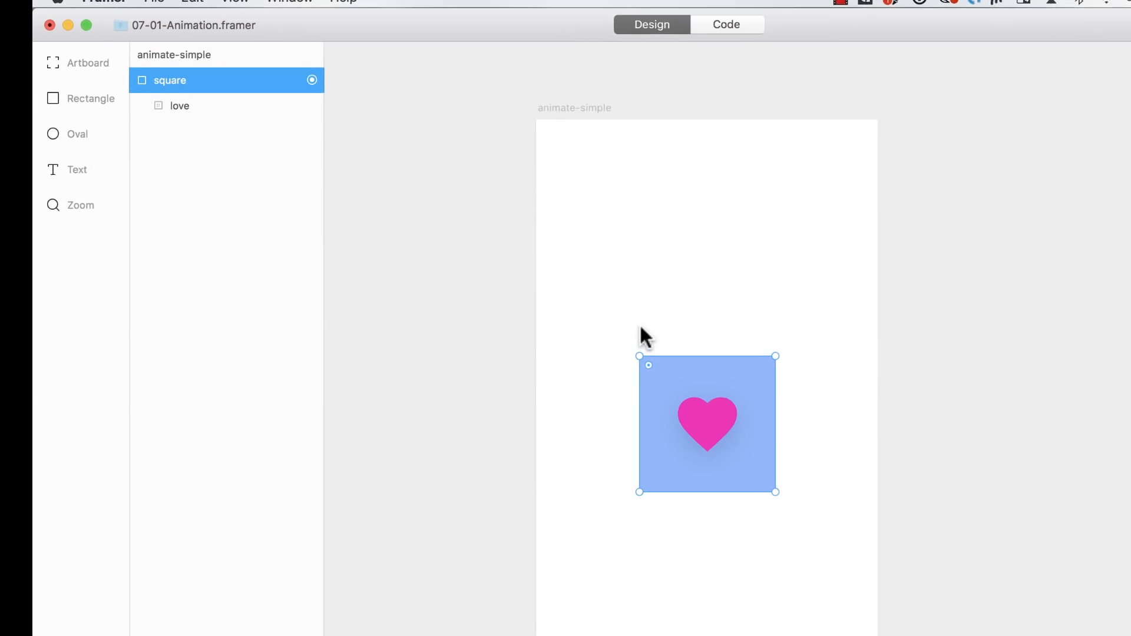
{"action": "mouse_move", "coordinate": [361, 91]}
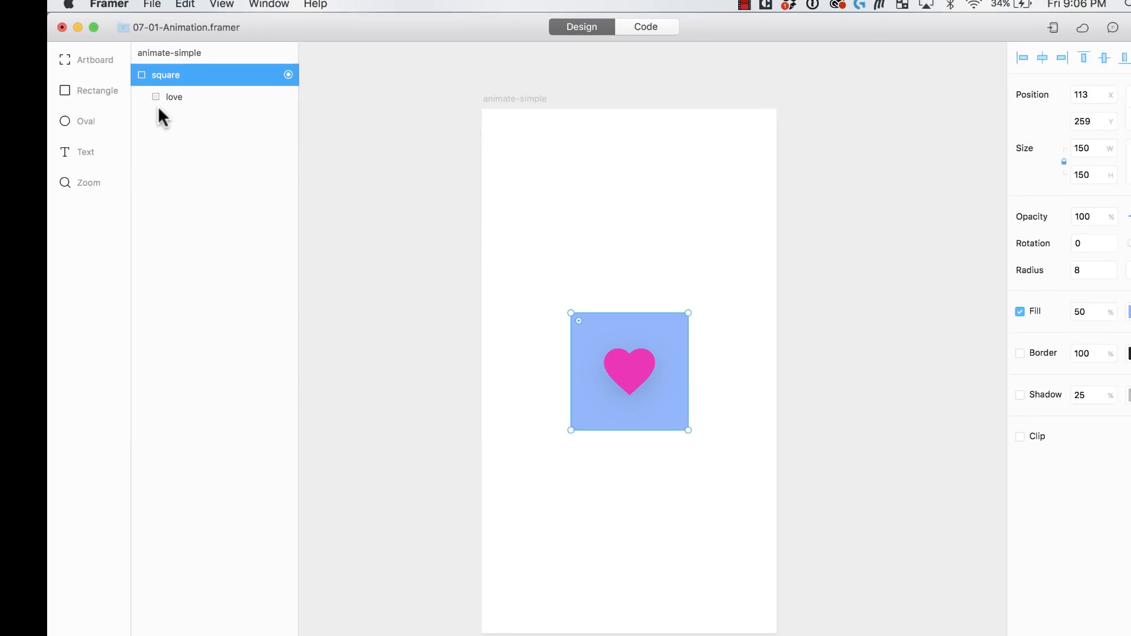
Reload the prototype from the Code view and tap the square to play its enlarge-and-tilt animation
{"action": "left_click", "coordinate": [645, 28]}
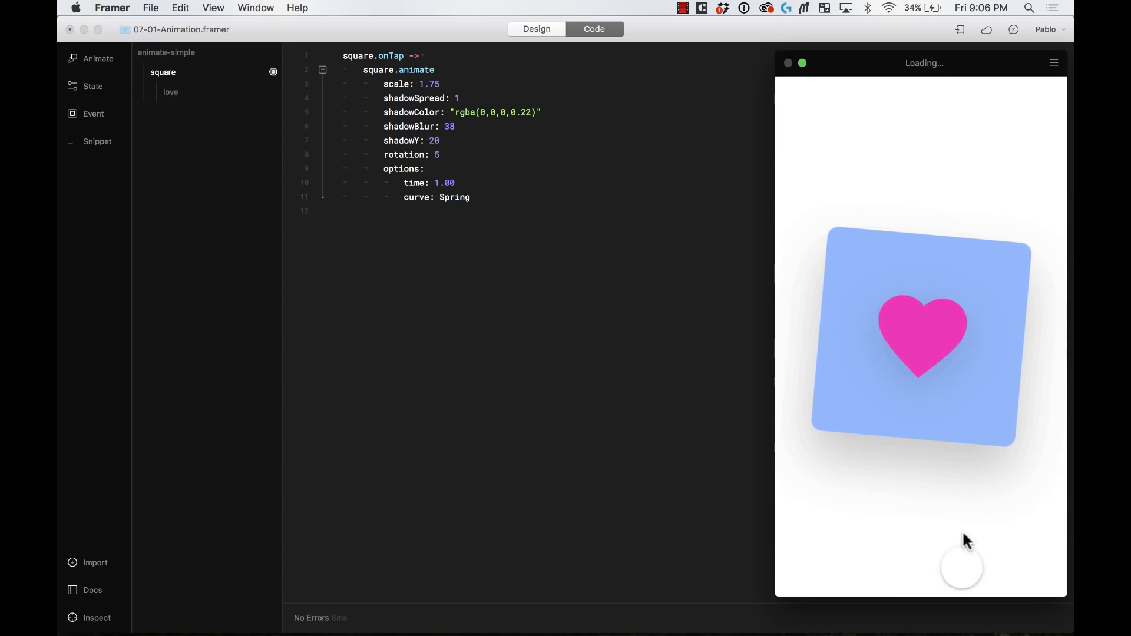
{"action": "key", "text": "cmd+r"}
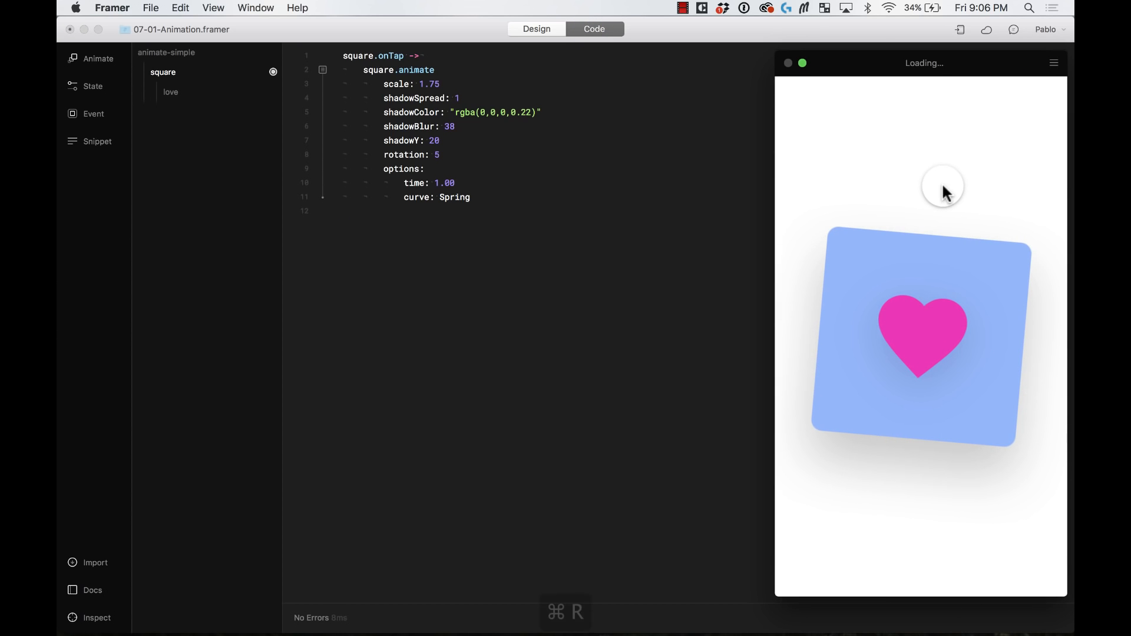
{"action": "left_click", "coordinate": [942, 332]}
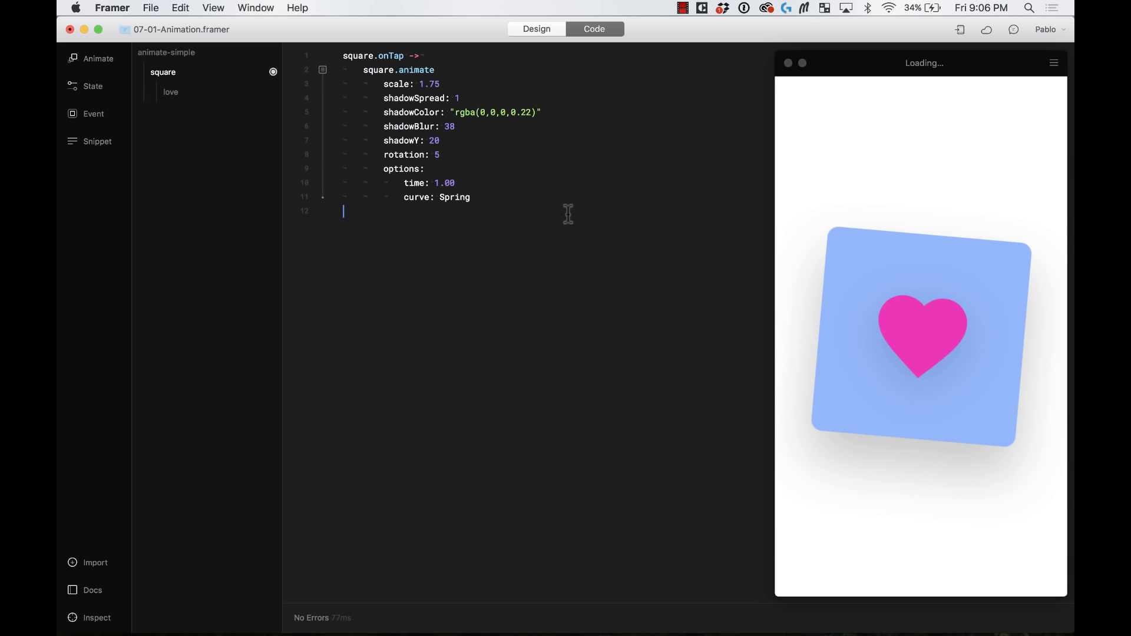
Clear the code and write square.animate with scale: 1.75
{"action": "key", "text": "cmd+a"}
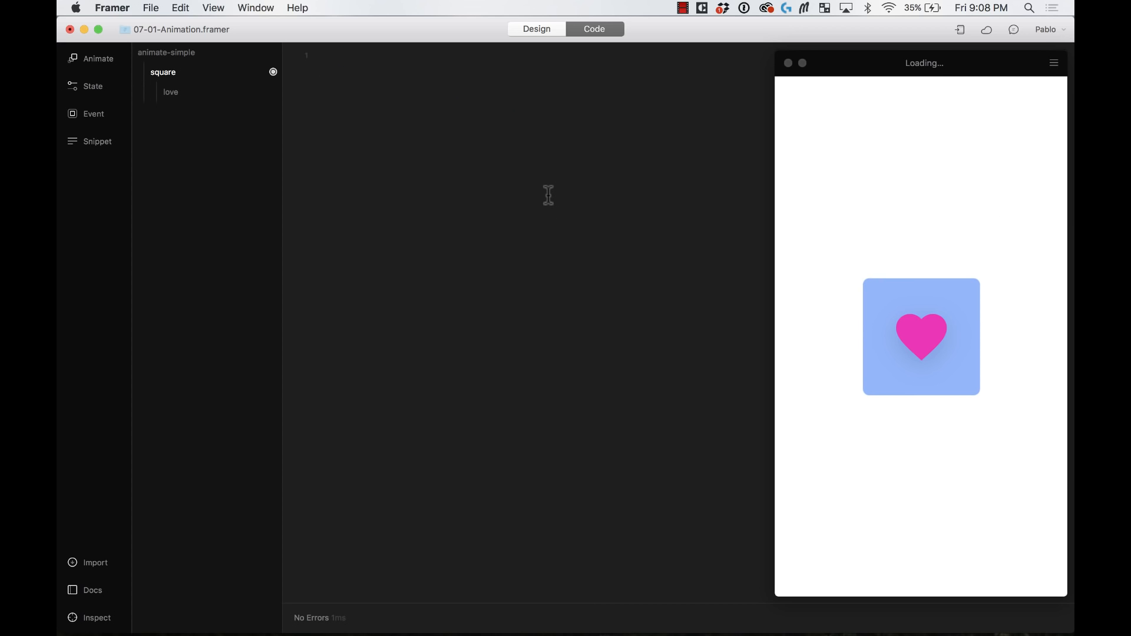
{"action": "left_click", "coordinate": [343, 56]}
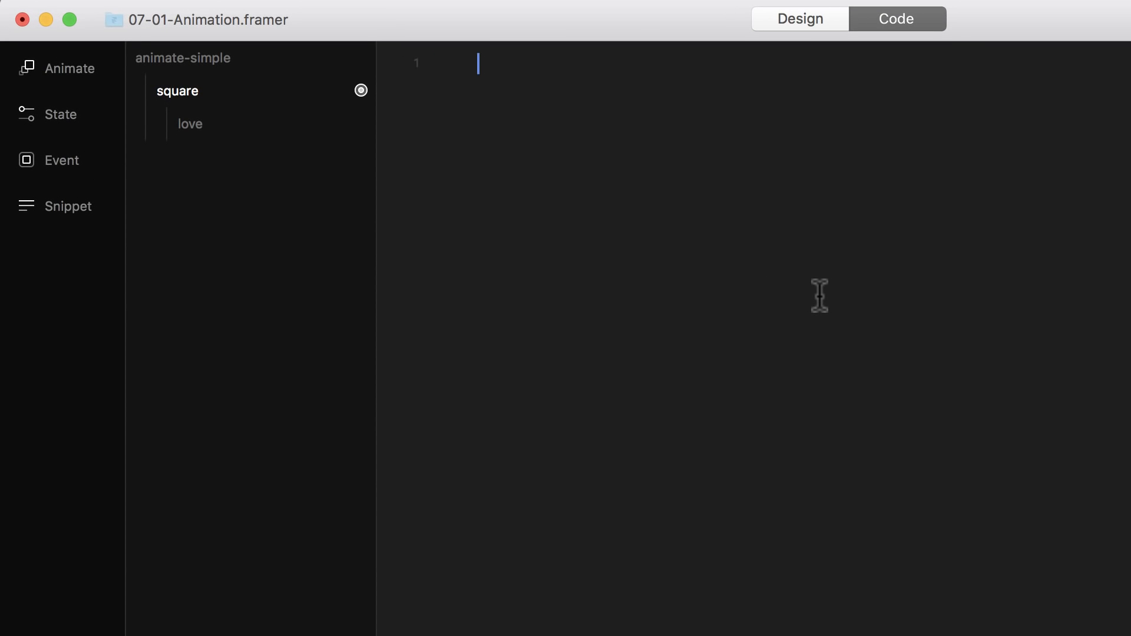
{"action": "type", "text": "square"}
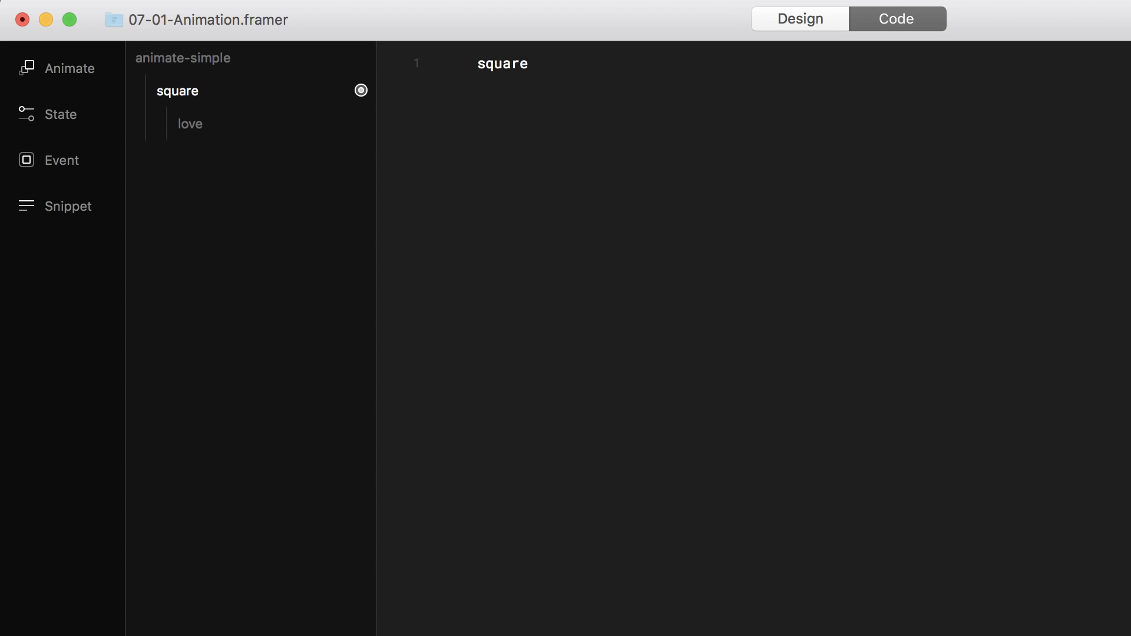
{"action": "type", "text": ".animate"}
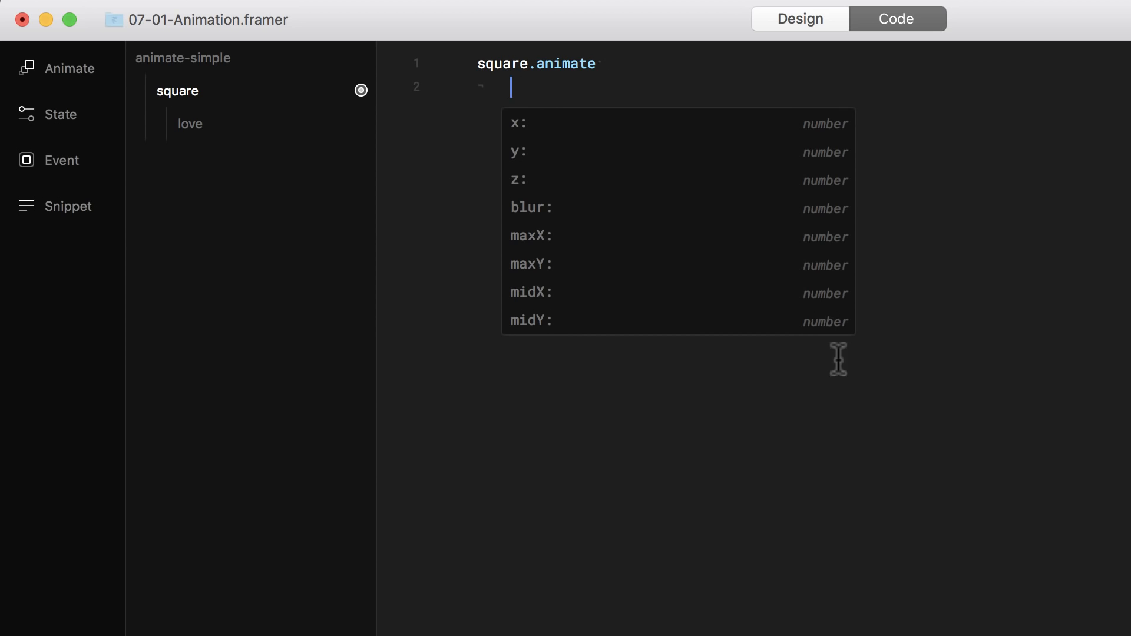
{"action": "scroll", "scroll_direction": "down", "scroll_amount": 3}
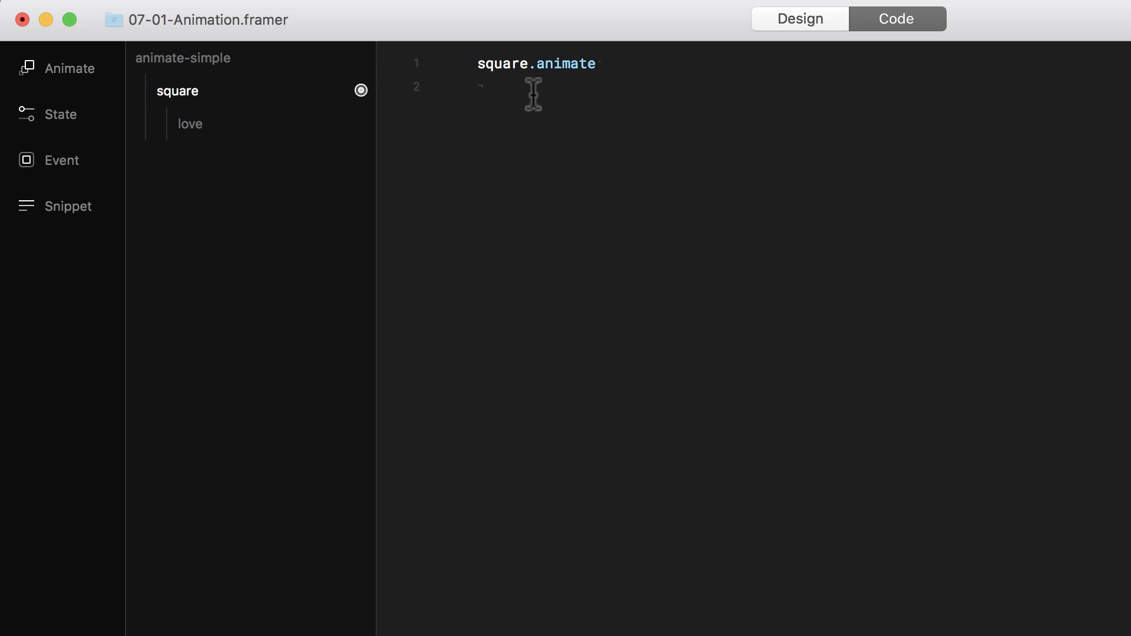
{"action": "type", "text": "scale:"}
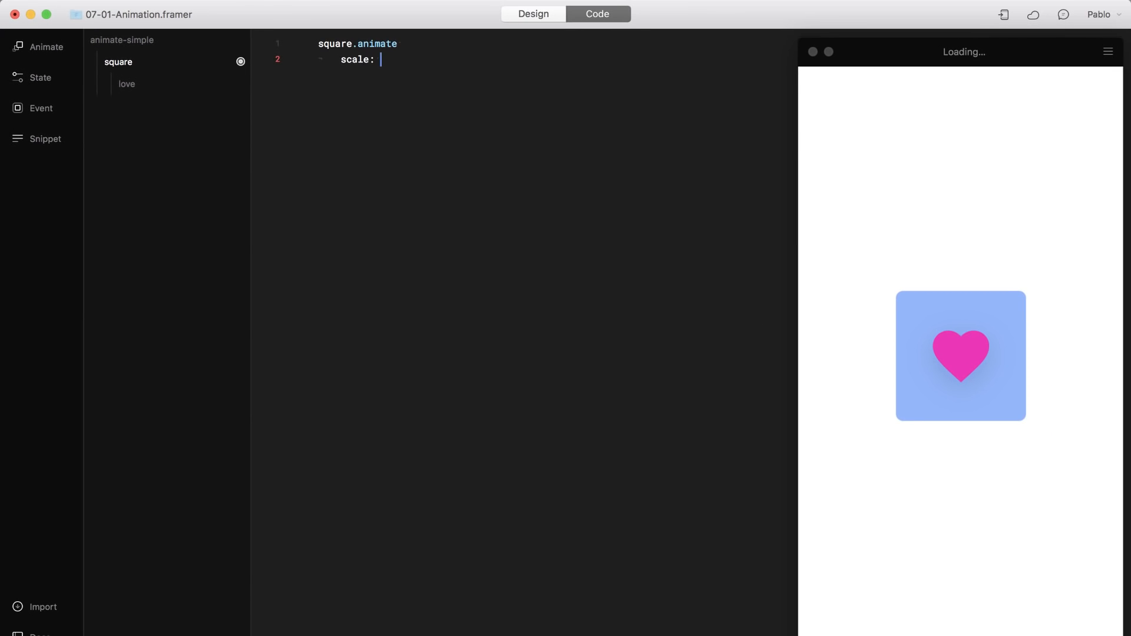
{"action": "type", "text": "1.75"}
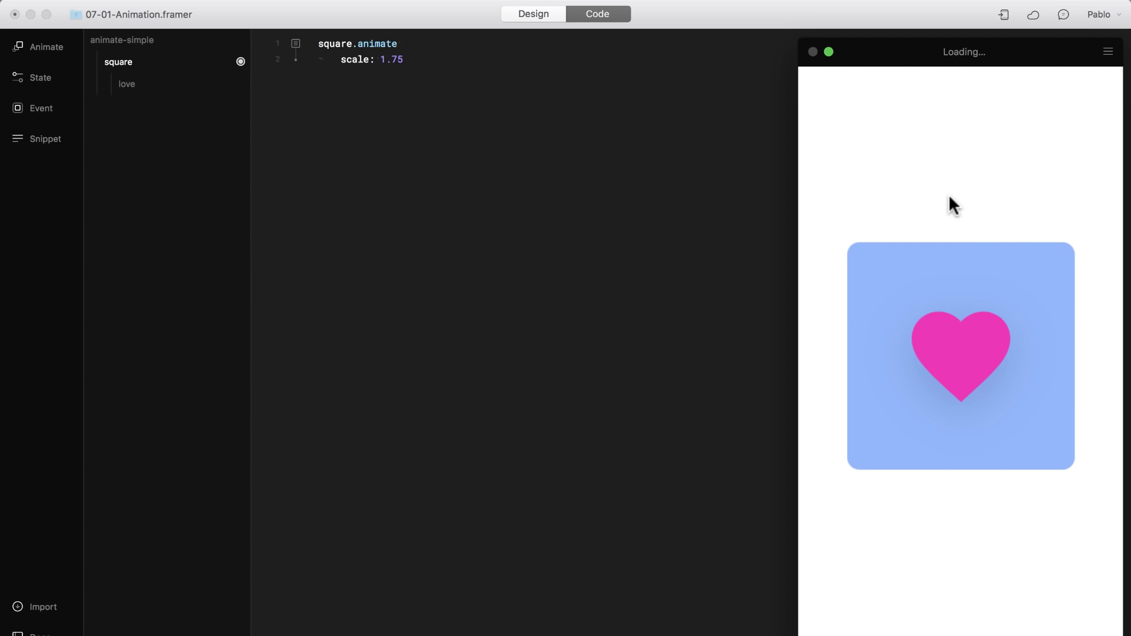
Rerun the prototype to see the square scaled to 1.75
{"action": "key", "text": "cmd+r"}
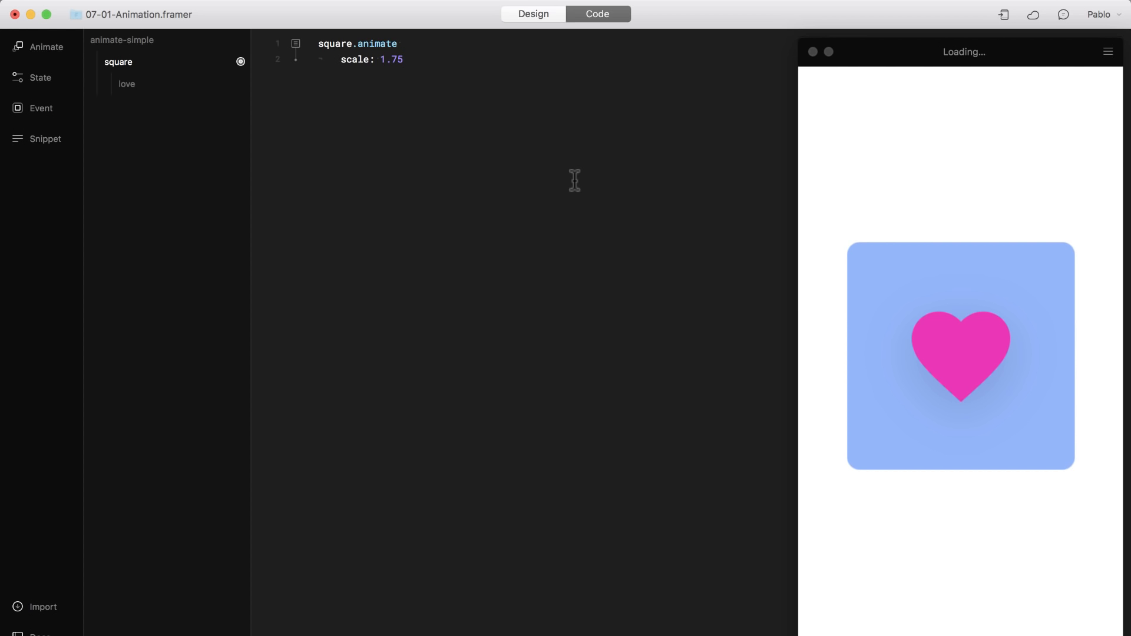
{"action": "mouse_move", "coordinate": [426, 89]}
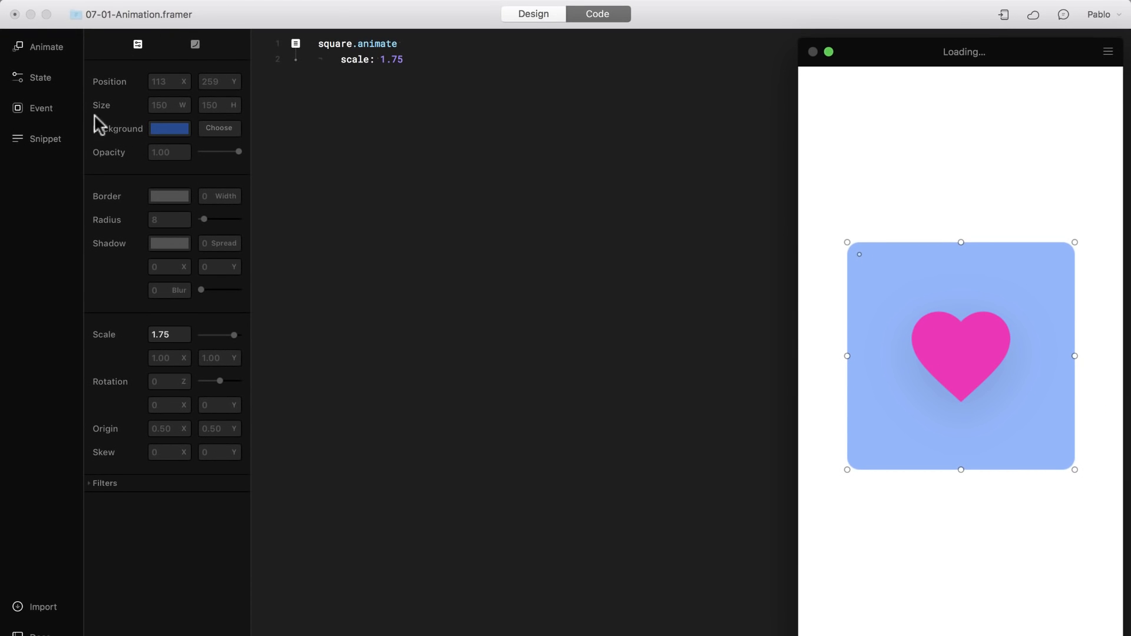
{"action": "mouse_move", "coordinate": [194, 68]}
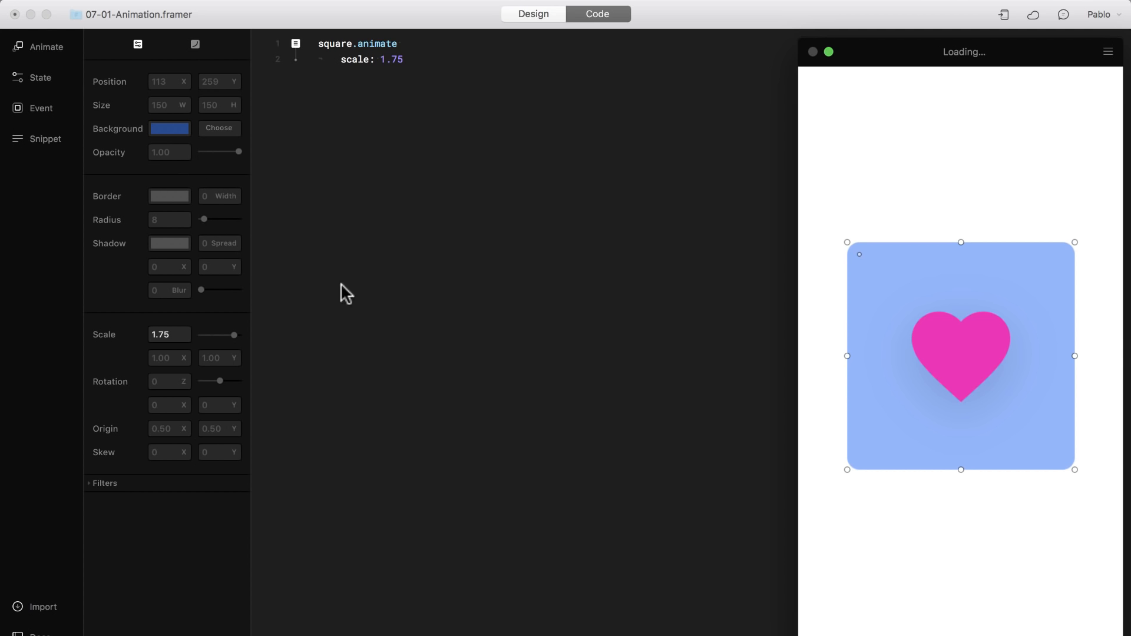
{"action": "mouse_move", "coordinate": [192, 337]}
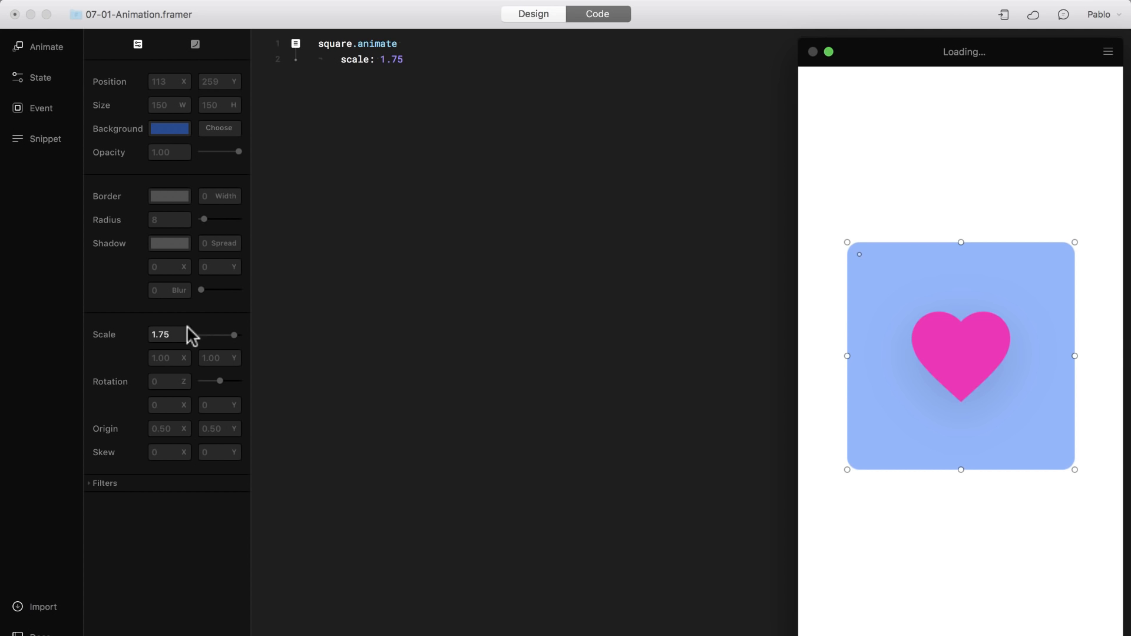
{"action": "mouse_move", "coordinate": [220, 339]}
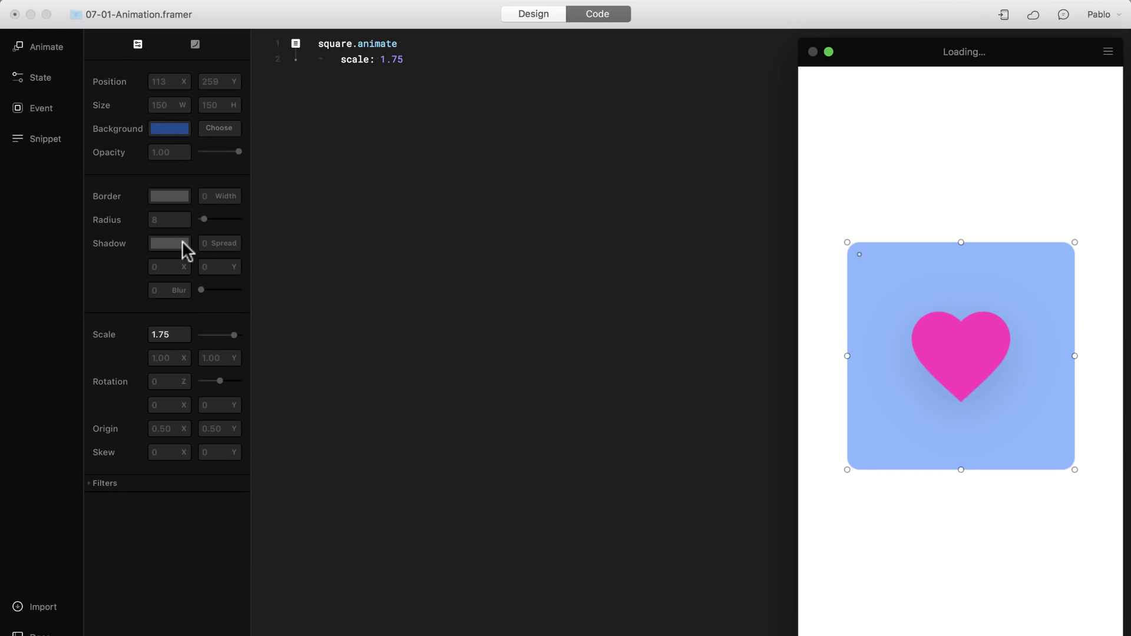
Add shadow spread 1, color rgba(0,0,0,0.2), blur 44 and Y 40 to the square animation
{"action": "left_click", "coordinate": [168, 242]}
{"action": "type", "text": "40"}
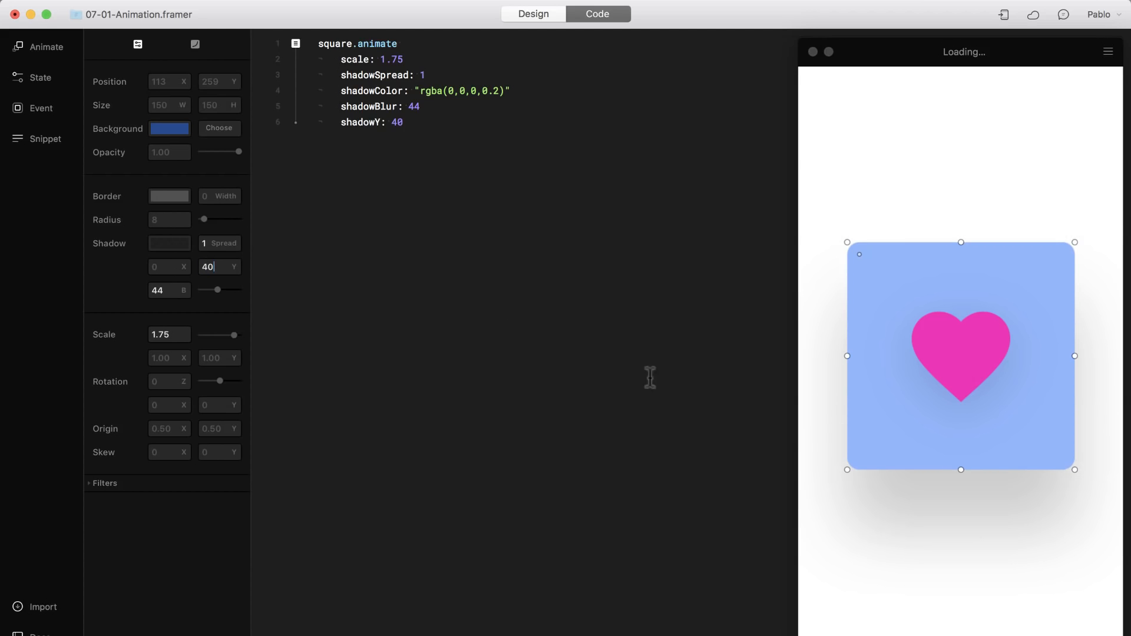
{"action": "mouse_move", "coordinate": [813, 449]}
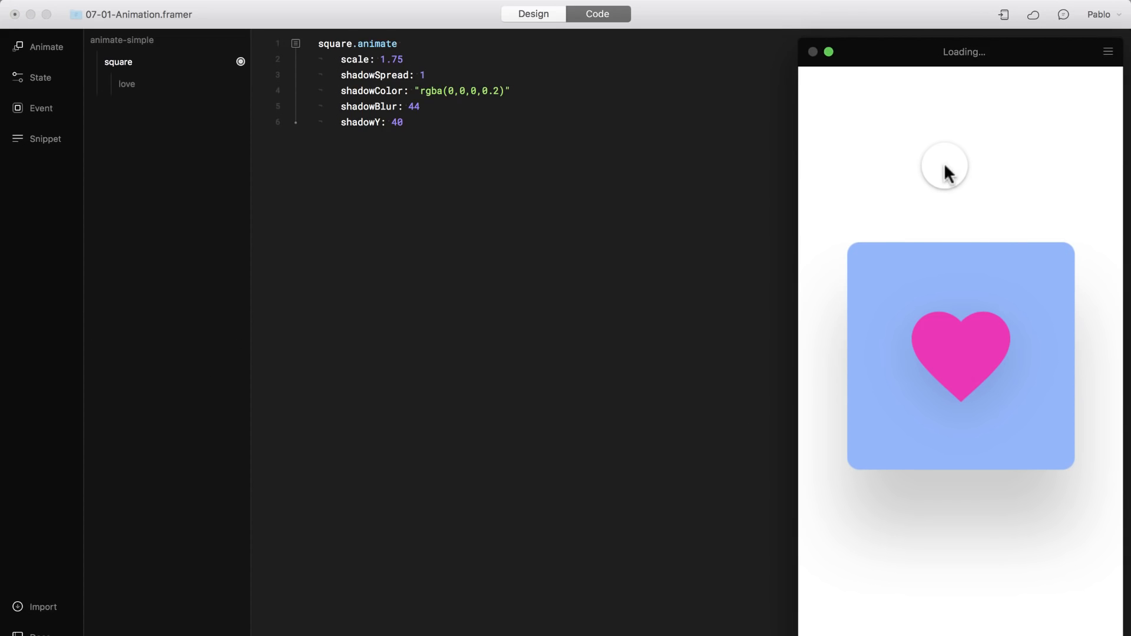
Rerun the preview and change the shadow Y offset to 60
{"action": "key", "text": "cmd+r"}
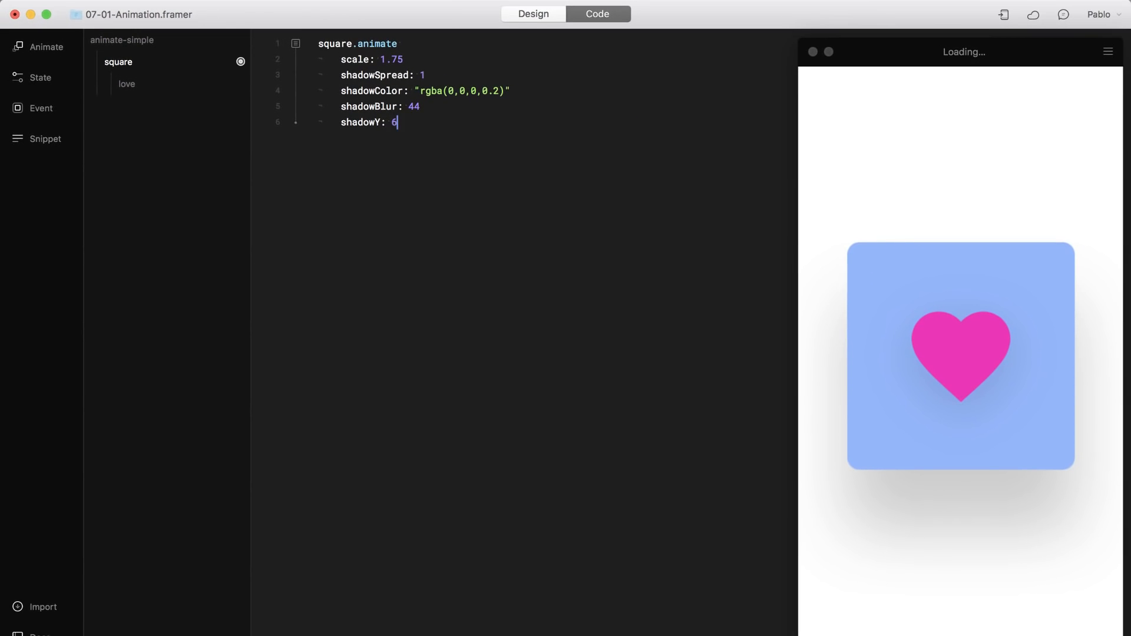
{"action": "type", "text": "0"}
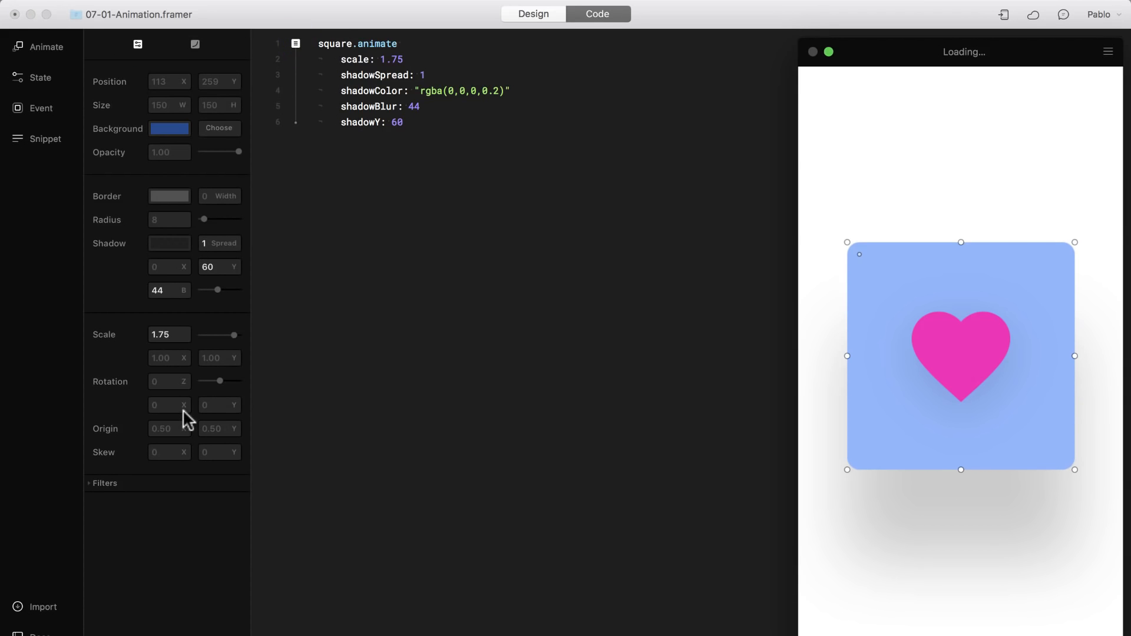
{"action": "left_click", "coordinate": [165, 381]}
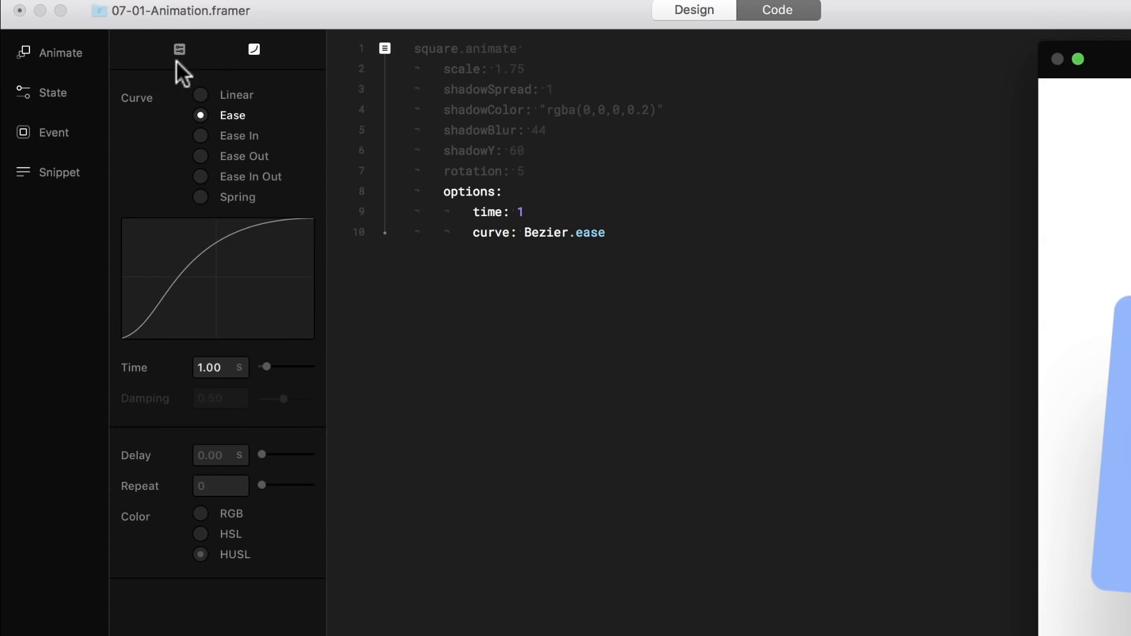
{"action": "mouse_move", "coordinate": [248, 126]}
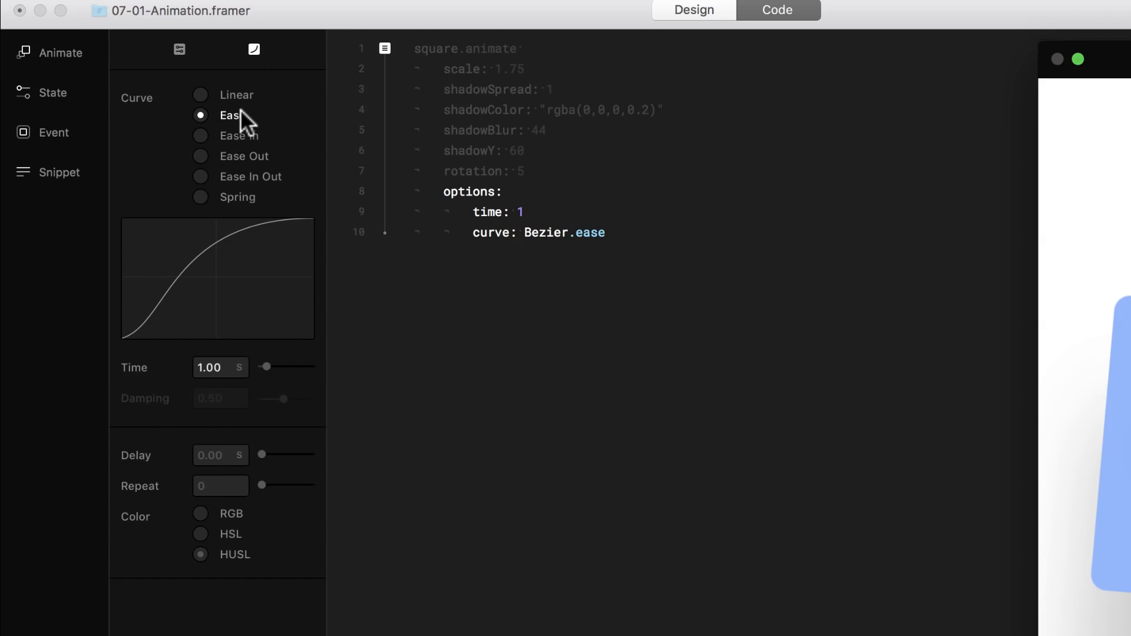
{"action": "mouse_move", "coordinate": [290, 190]}
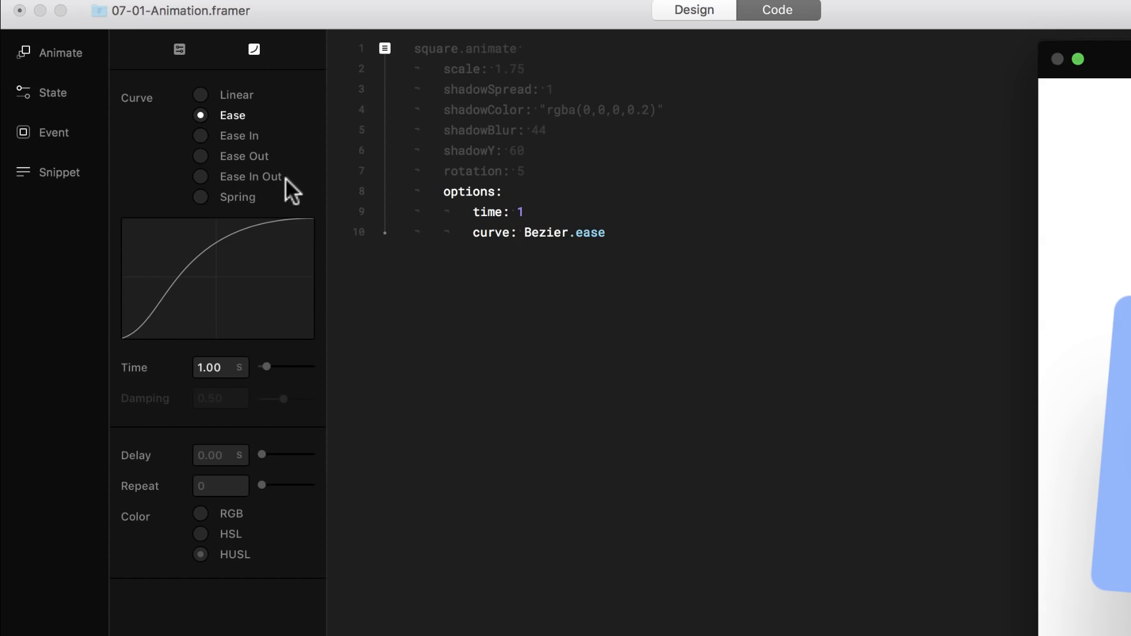
{"action": "mouse_move", "coordinate": [210, 205]}
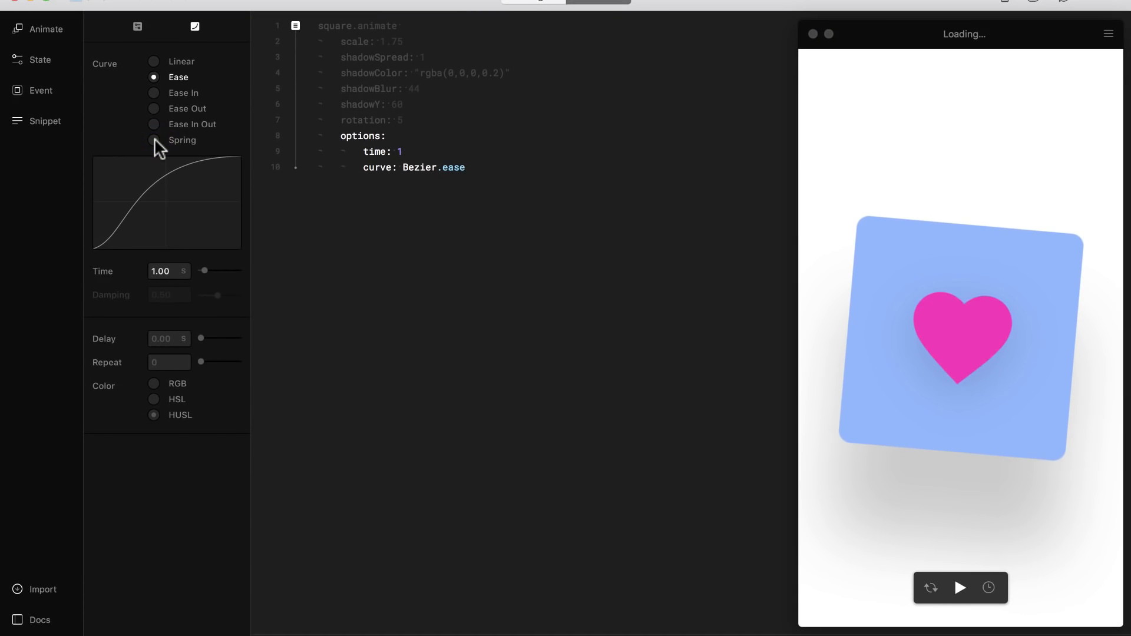
Set the animation options to a Spring curve with a 1.5-second time
{"action": "left_click", "coordinate": [153, 141]}
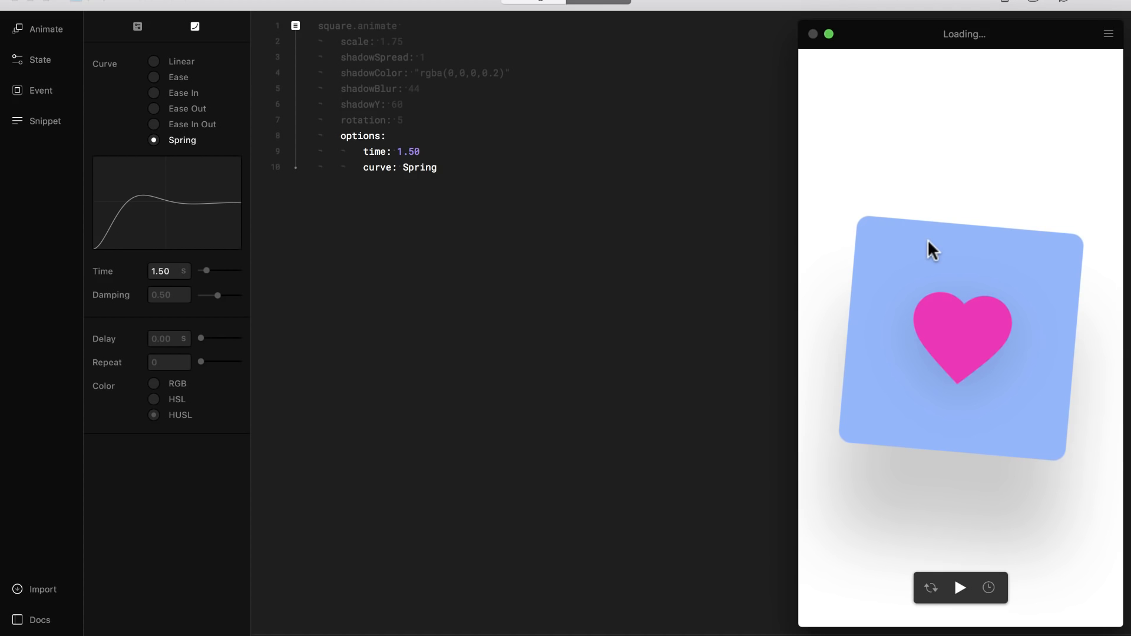
{"action": "mouse_move", "coordinate": [775, 483]}
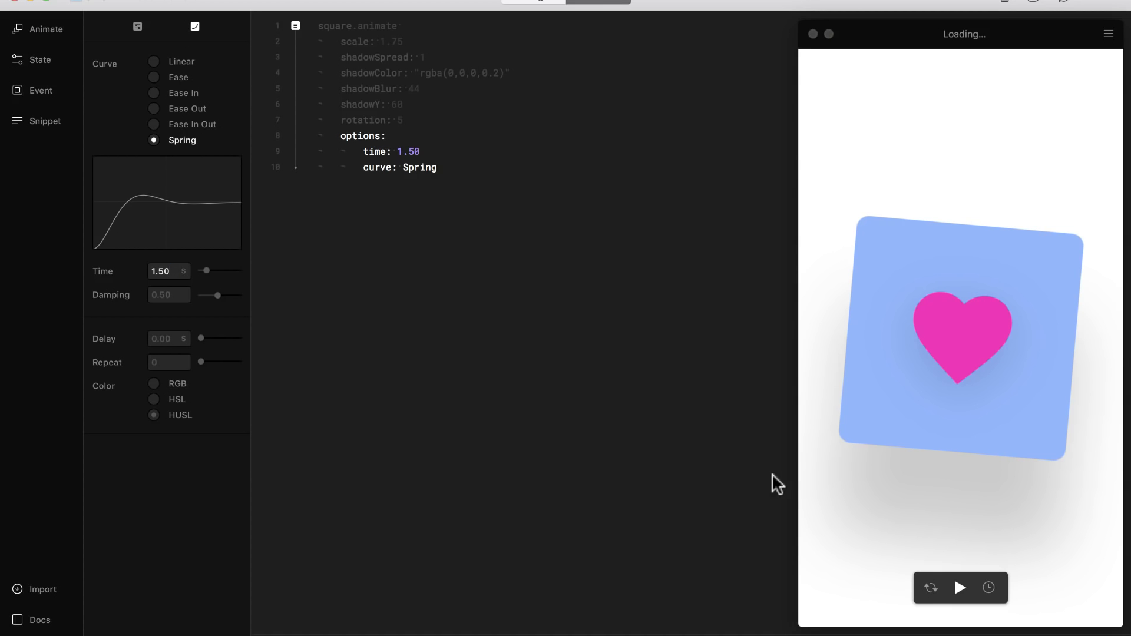
{"action": "left_click", "coordinate": [960, 587]}
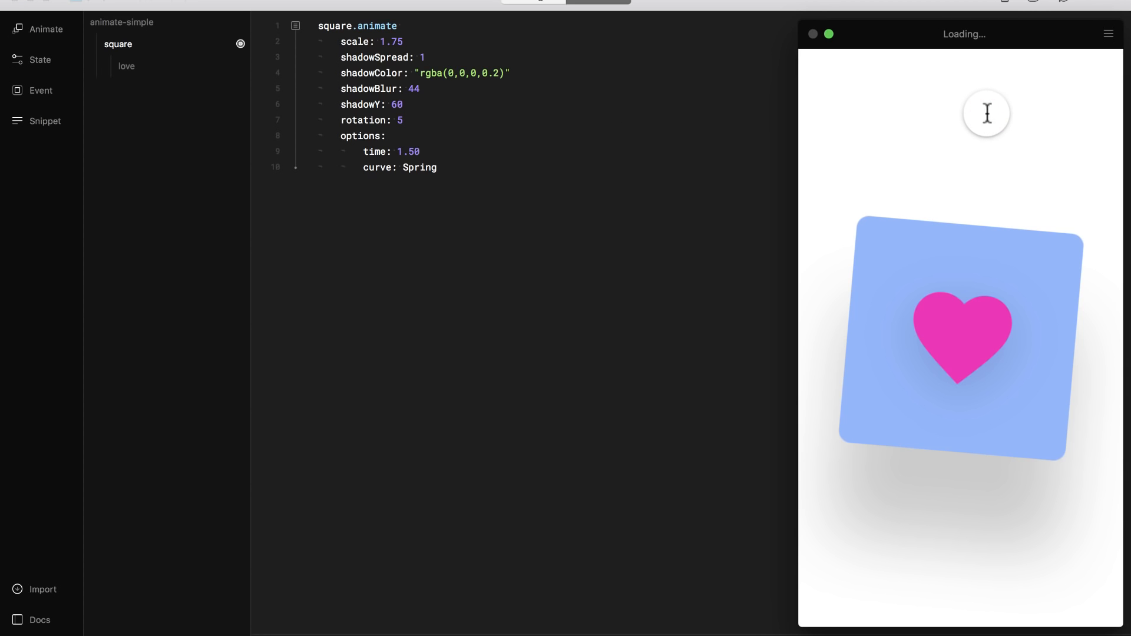
Wrap square.animate in square.onTap ->, reload, and tap the square to trigger it
{"action": "key", "text": "cmd+r"}
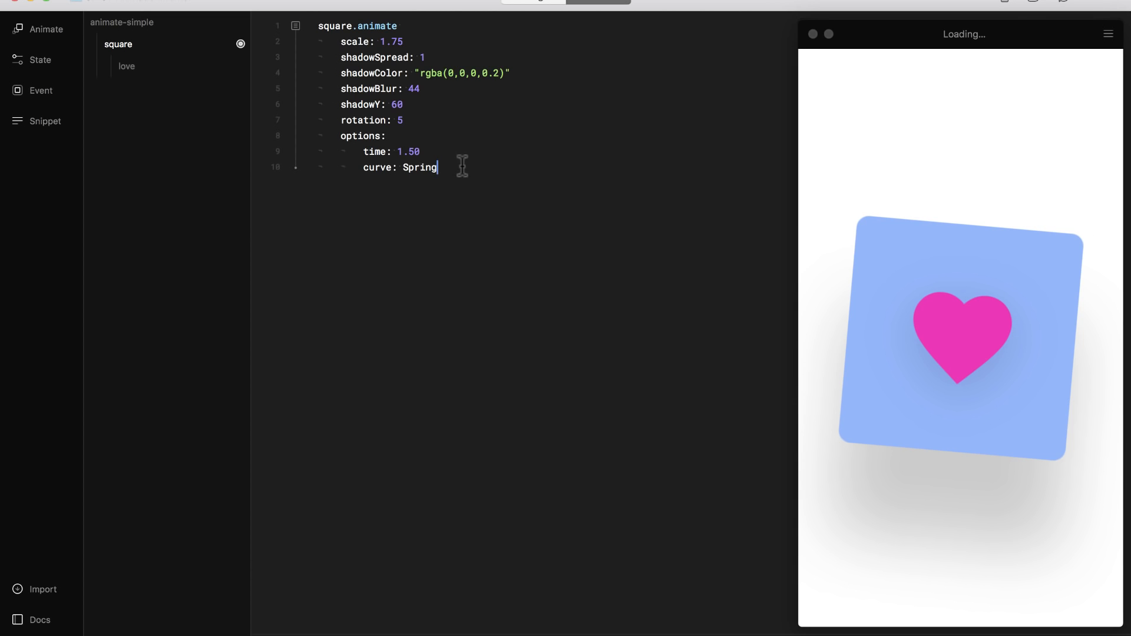
{"action": "mouse_move", "coordinate": [600, 66]}
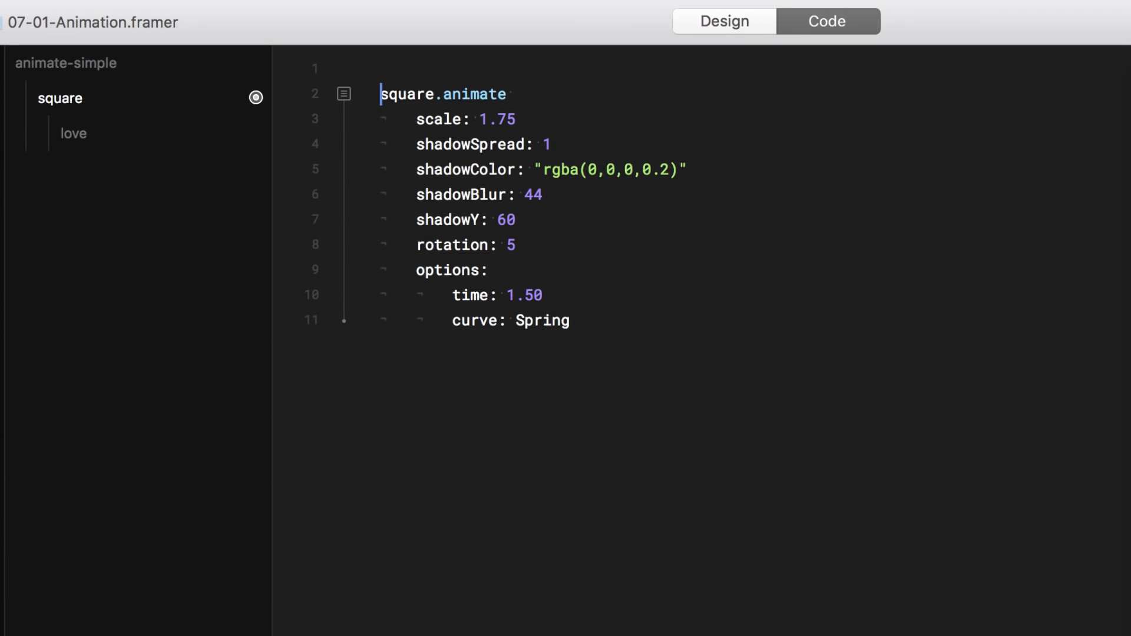
{"action": "type", "text": "square.onTap -"}
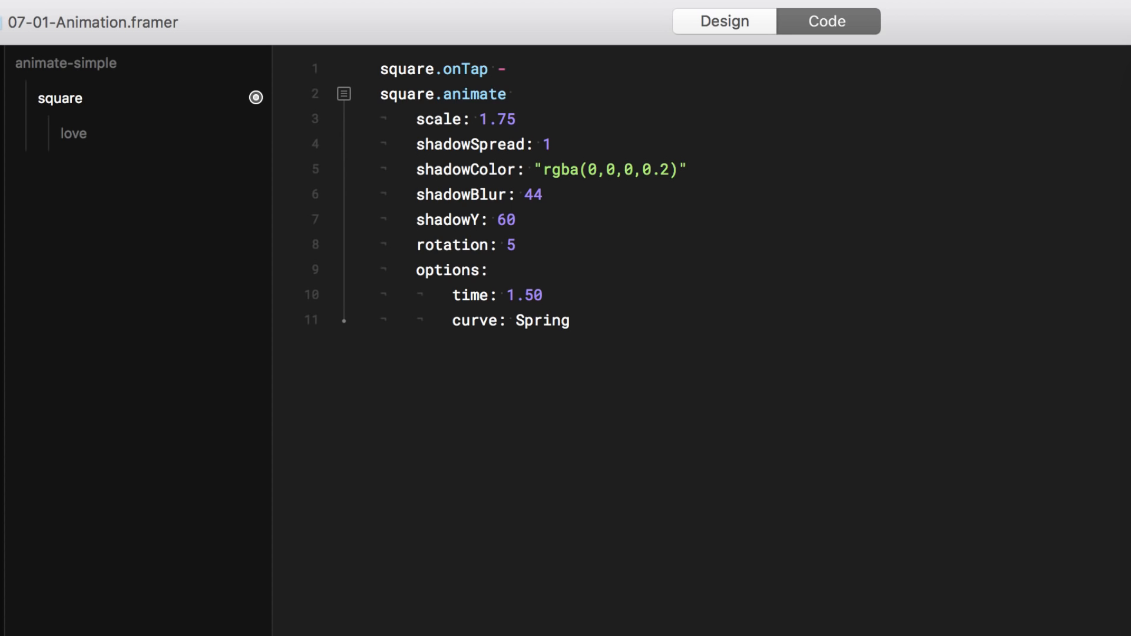
{"action": "type", "text": ">"}
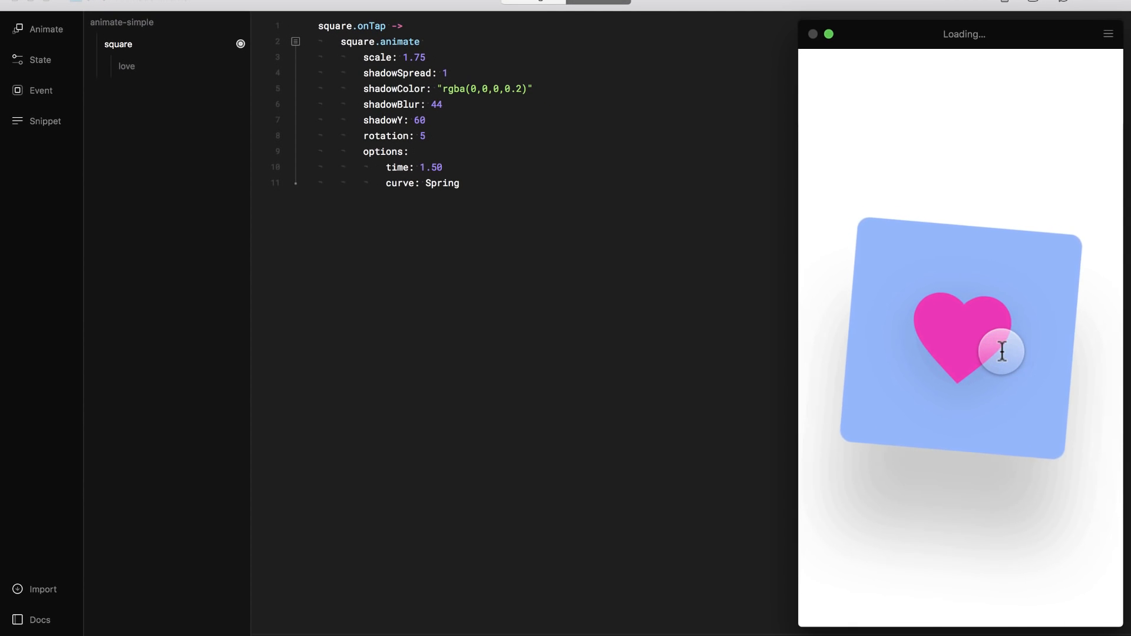
{"action": "key", "text": "cmd+r"}
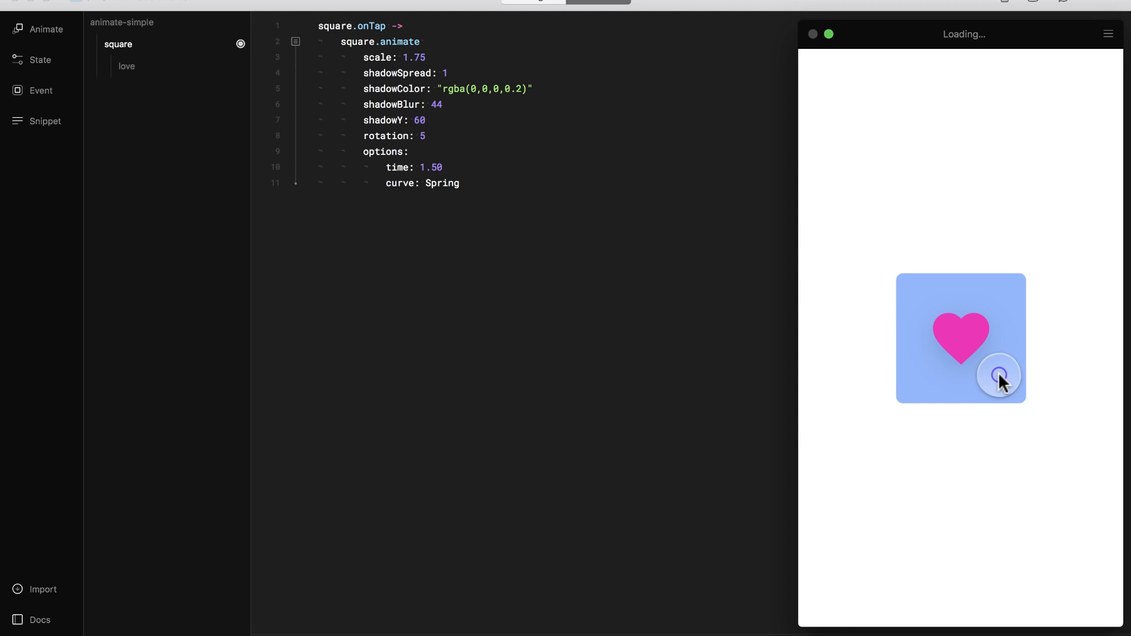
{"action": "left_click", "coordinate": [1000, 375]}
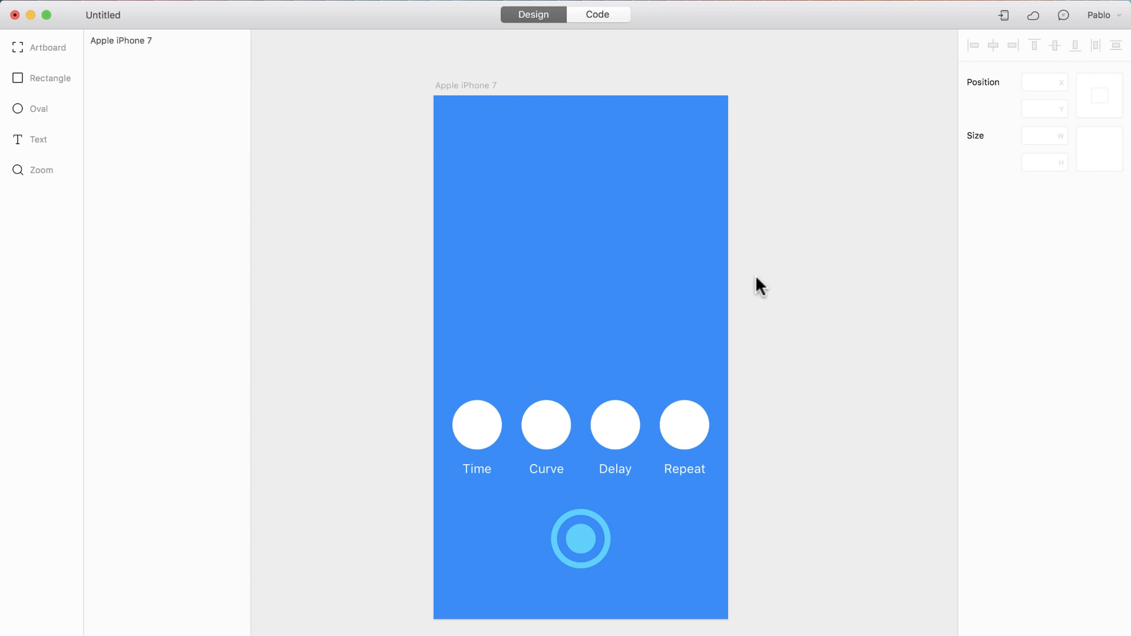
{"action": "mouse_move", "coordinate": [615, 471]}
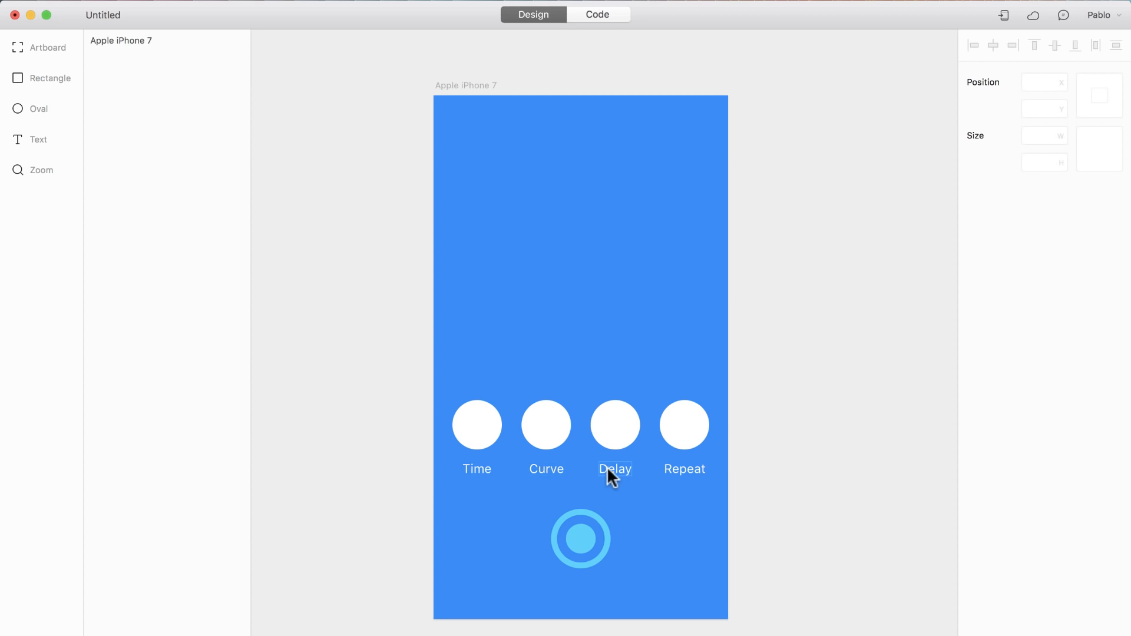
{"action": "mouse_move", "coordinate": [786, 451]}
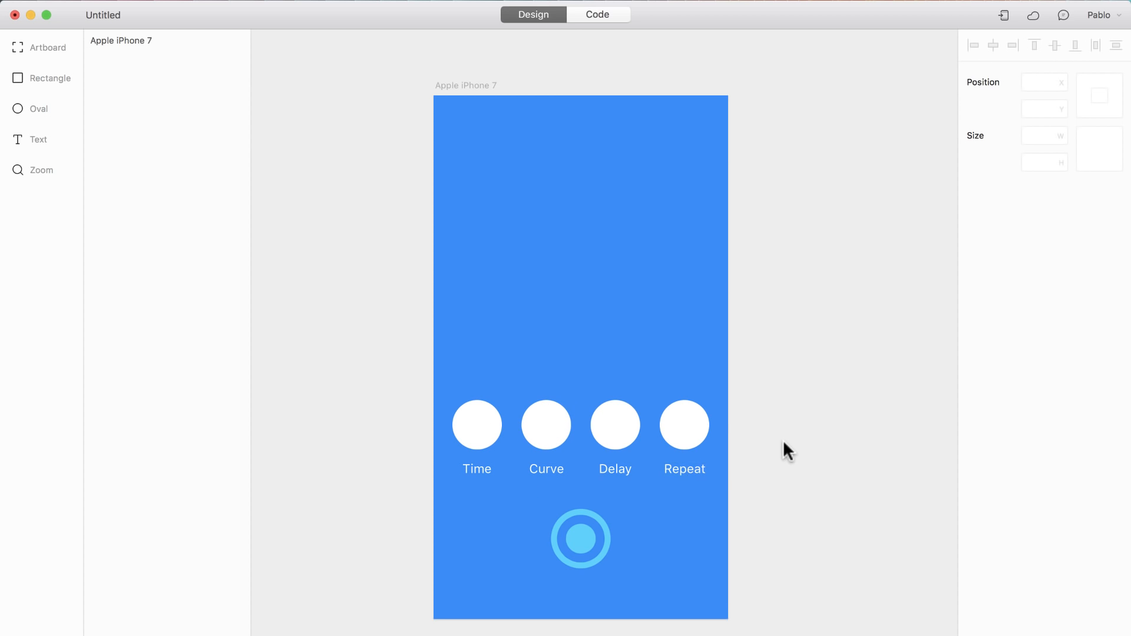
{"action": "mouse_move", "coordinate": [615, 104]}
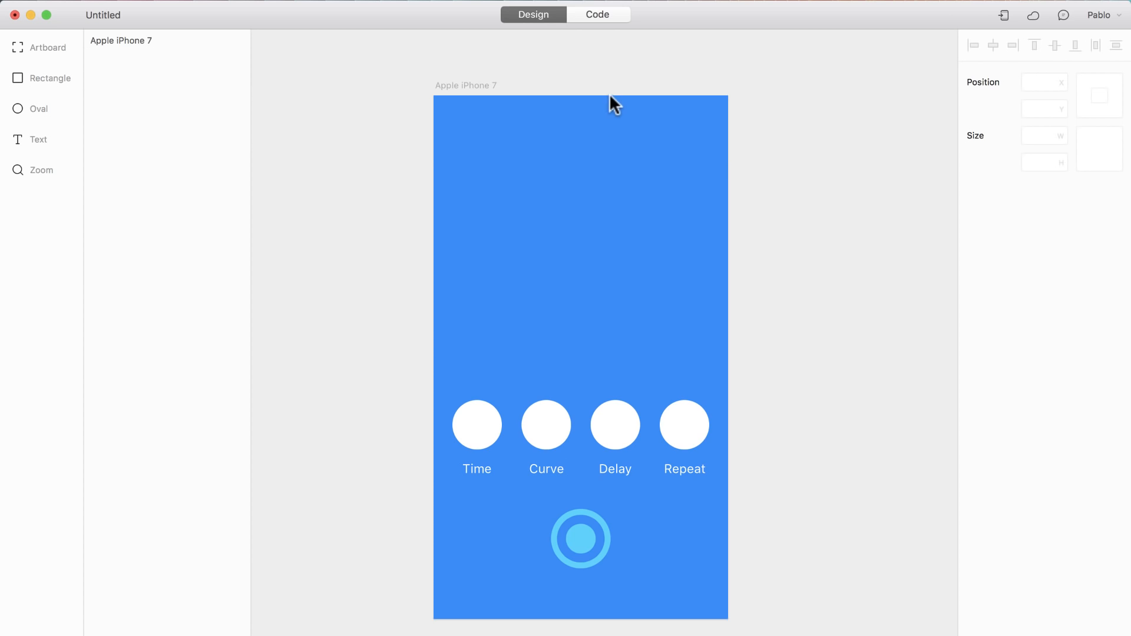
Show the button tap code animating oval_time, oval_curve, oval_delay and oval_repeat to y 80
{"action": "left_click", "coordinate": [596, 14]}
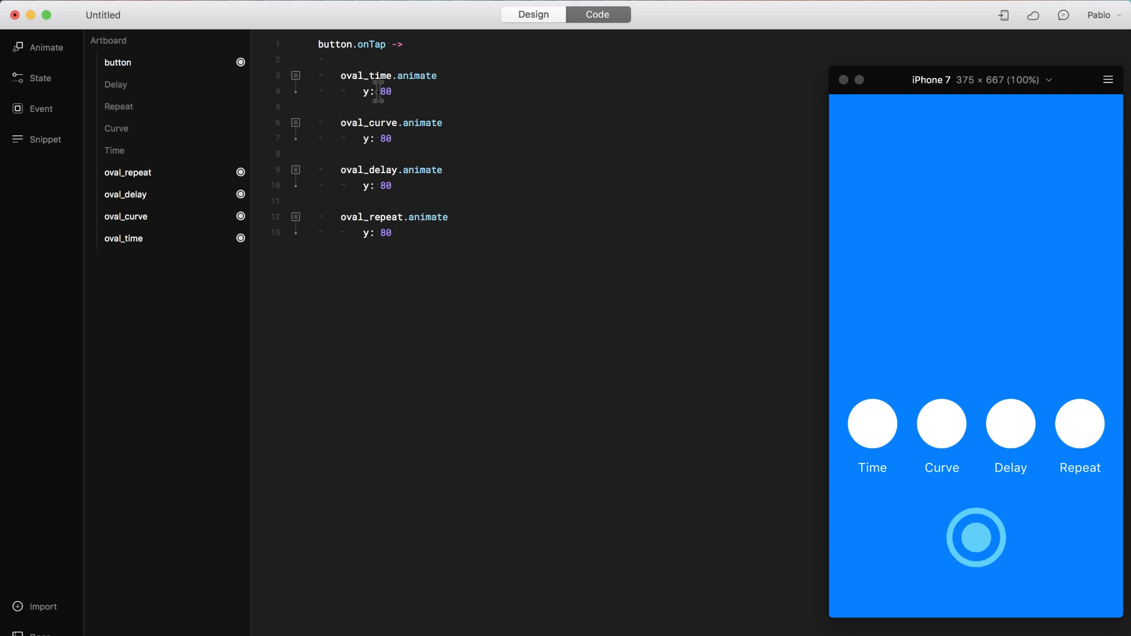
Tap the preview button to send the four circles up, reload, and replay it
{"action": "left_click", "coordinate": [394, 234]}
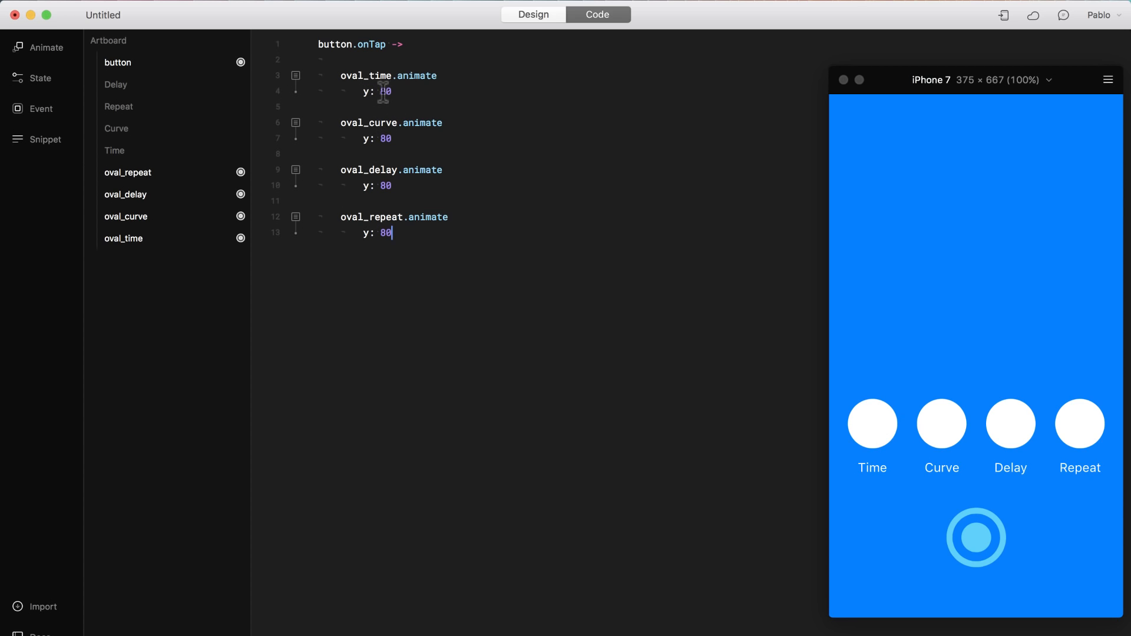
{"action": "left_click", "coordinate": [975, 538]}
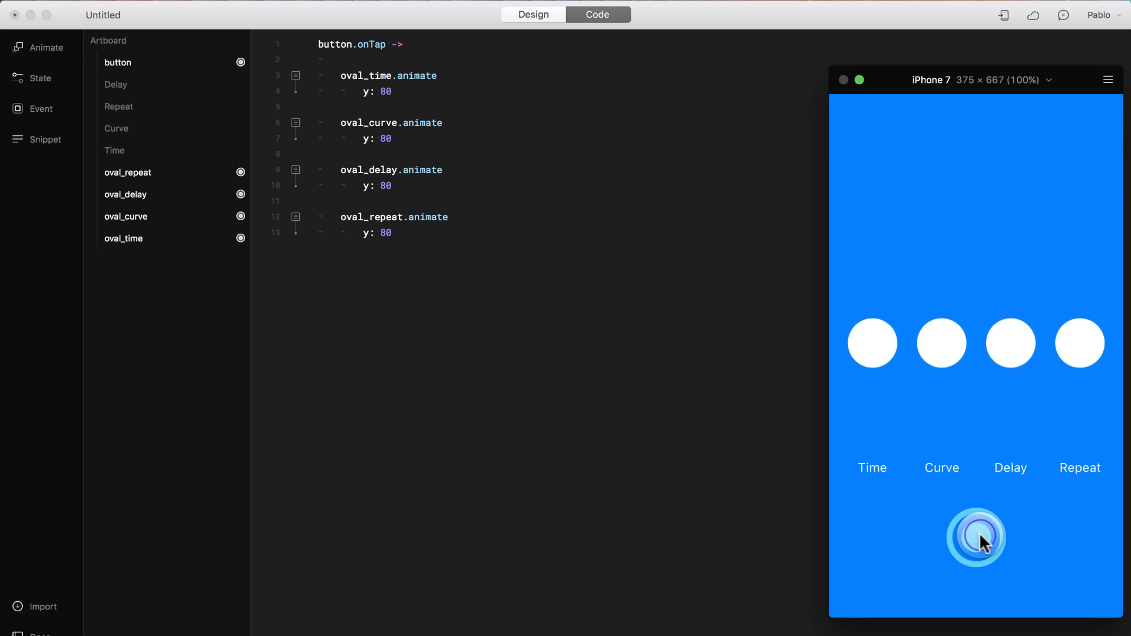
{"action": "left_click", "coordinate": [979, 537]}
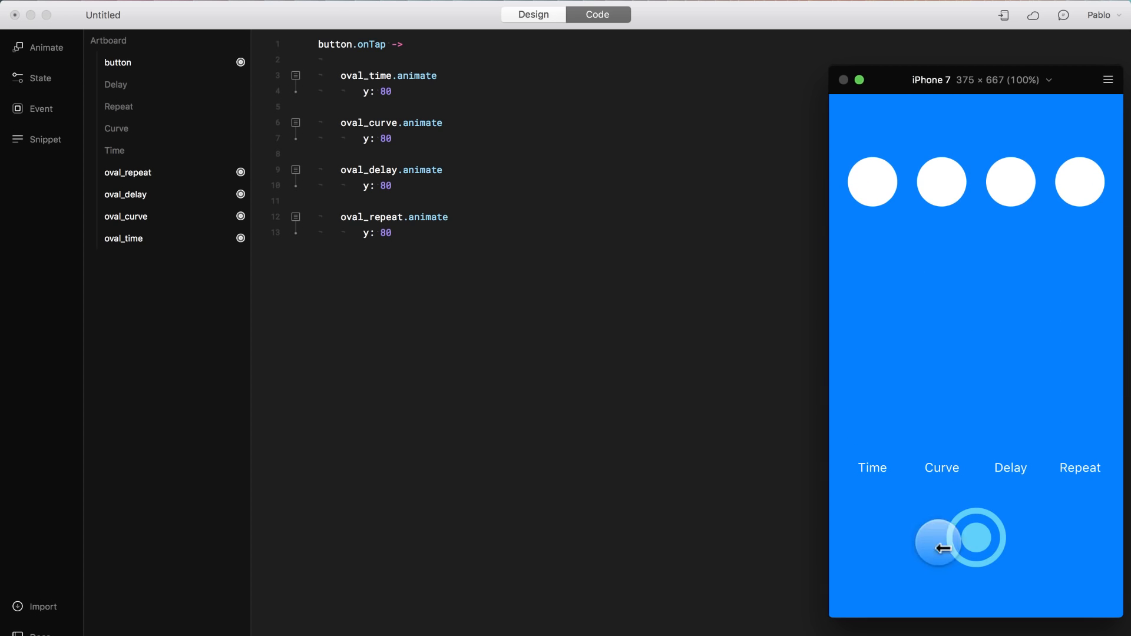
{"action": "key", "text": "cmd+r"}
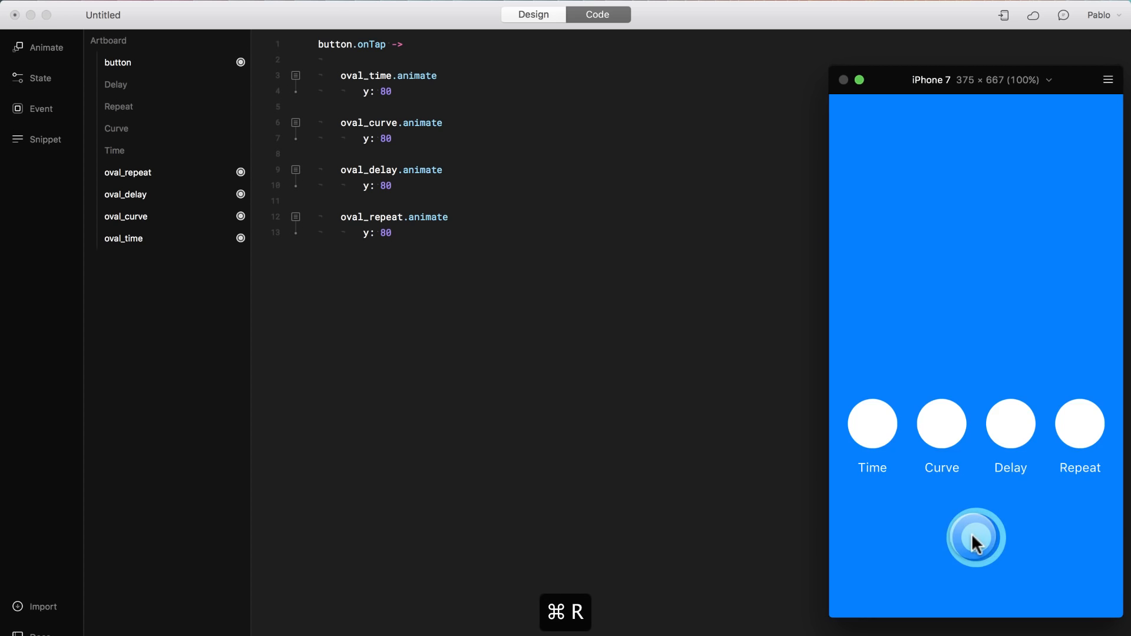
{"action": "left_click", "coordinate": [976, 538]}
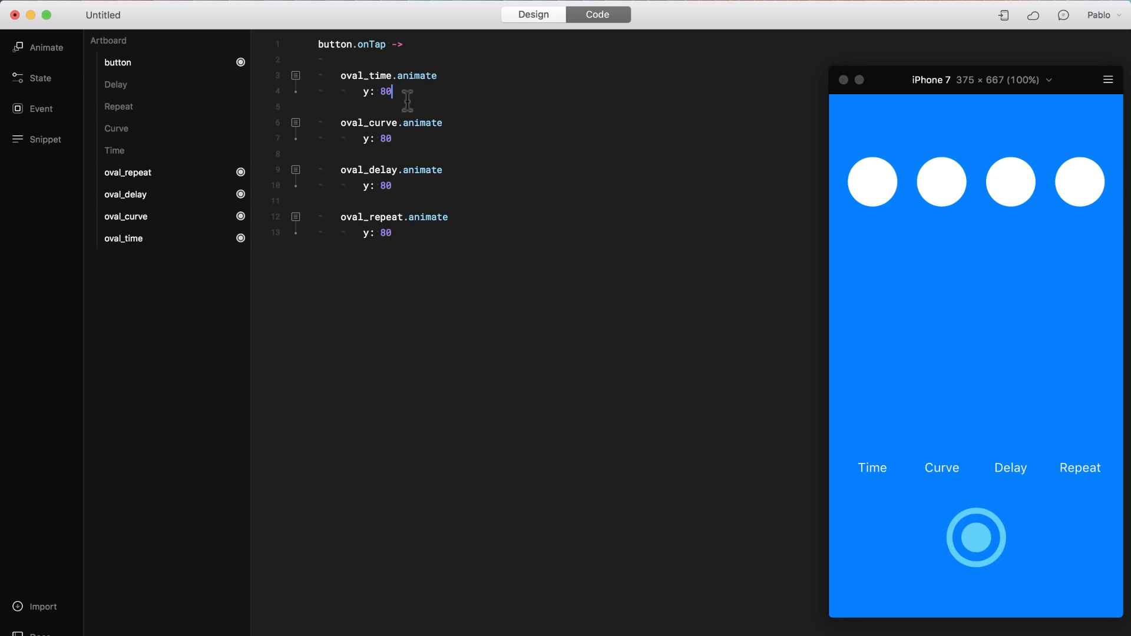
Give oval_time's animation options time: 2 and tap the button to watch the slower rise
{"action": "type", "text": "options:"}
{"action": "type", "text": "time:"}
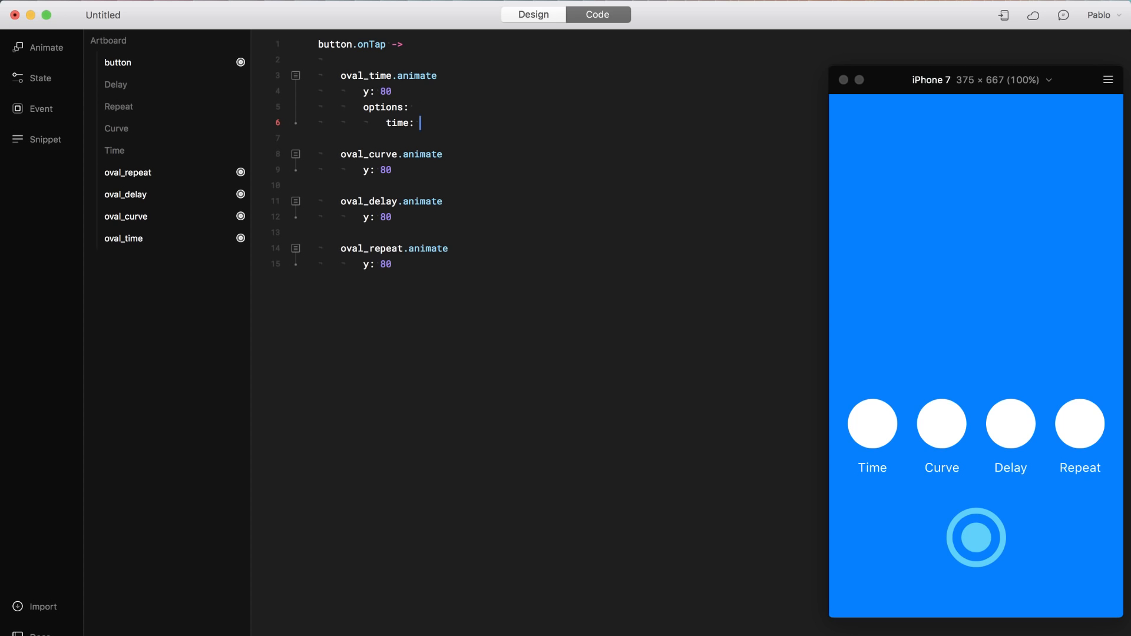
{"action": "type", "text": "2"}
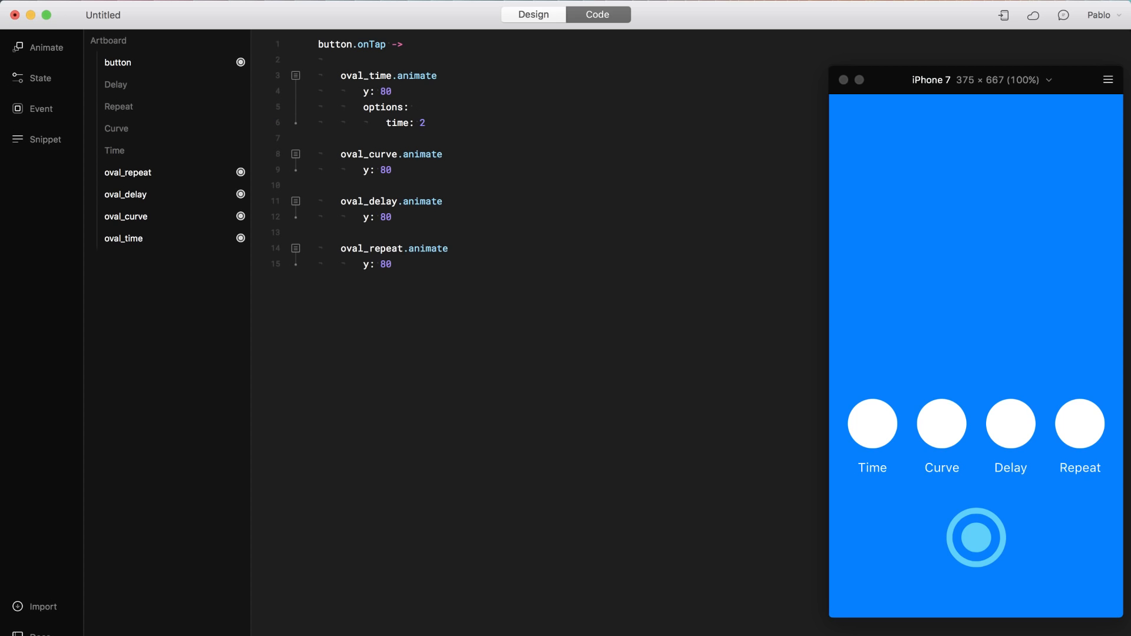
{"action": "left_click", "coordinate": [976, 537]}
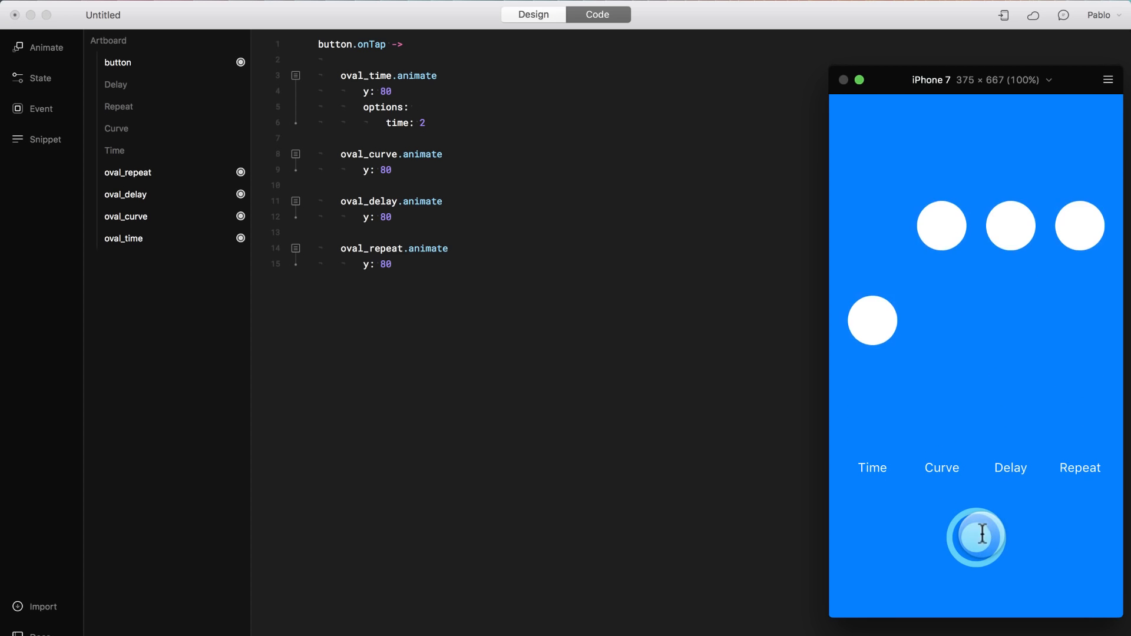
{"action": "left_click", "coordinate": [975, 537]}
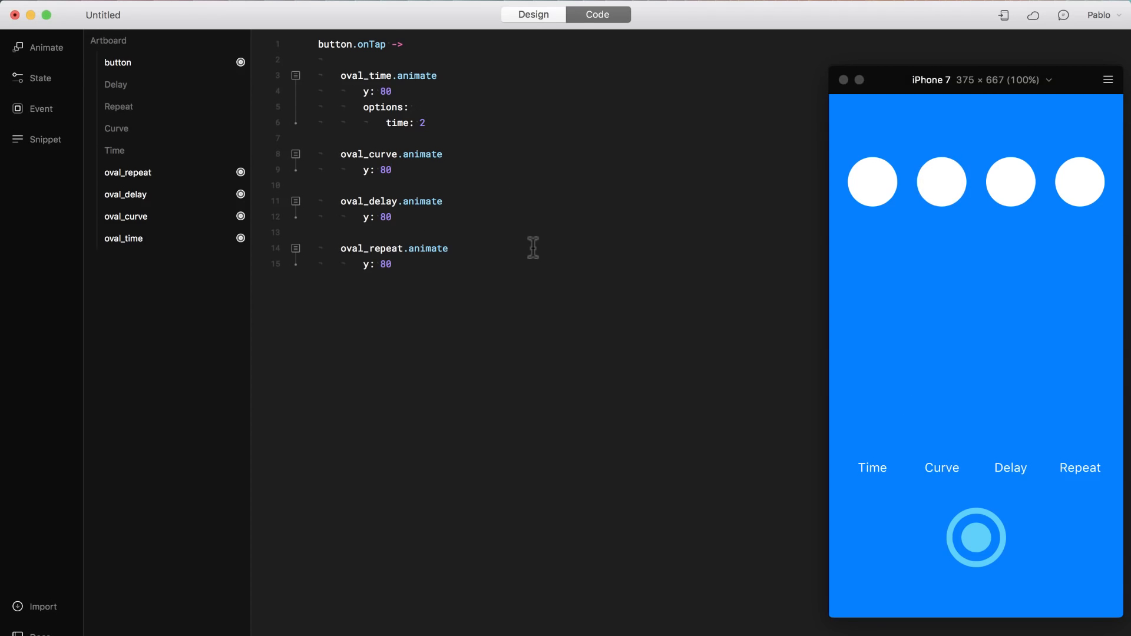
Add options with curve: Spring under oval_curve.animate and test it by tapping the preview button
{"action": "type", "text": "options:"}
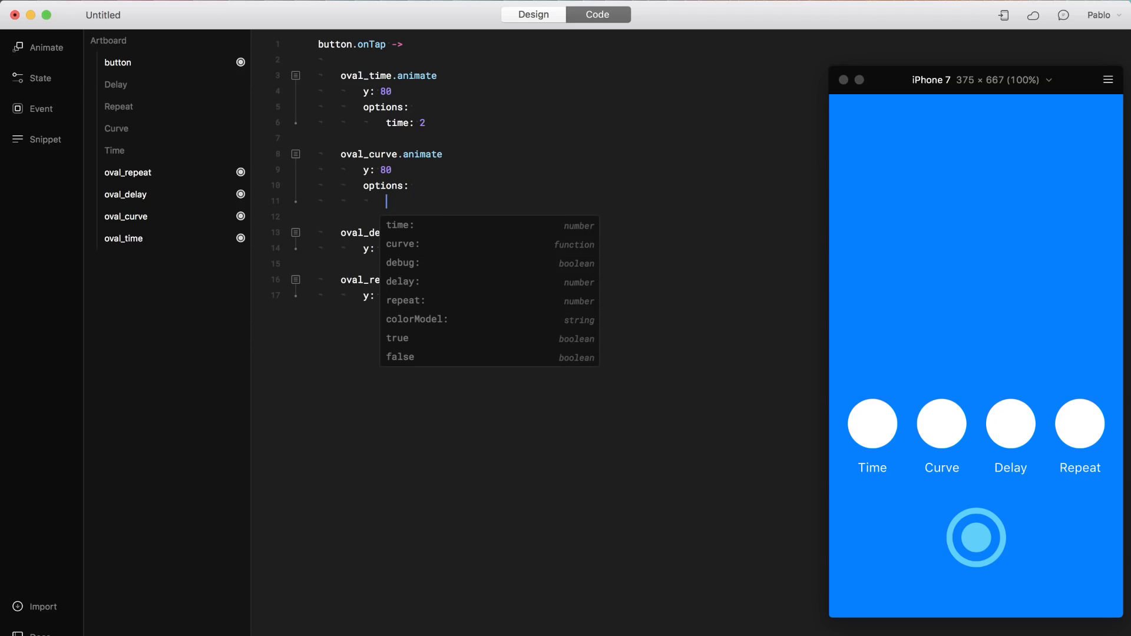
{"action": "type", "text": "cu"}
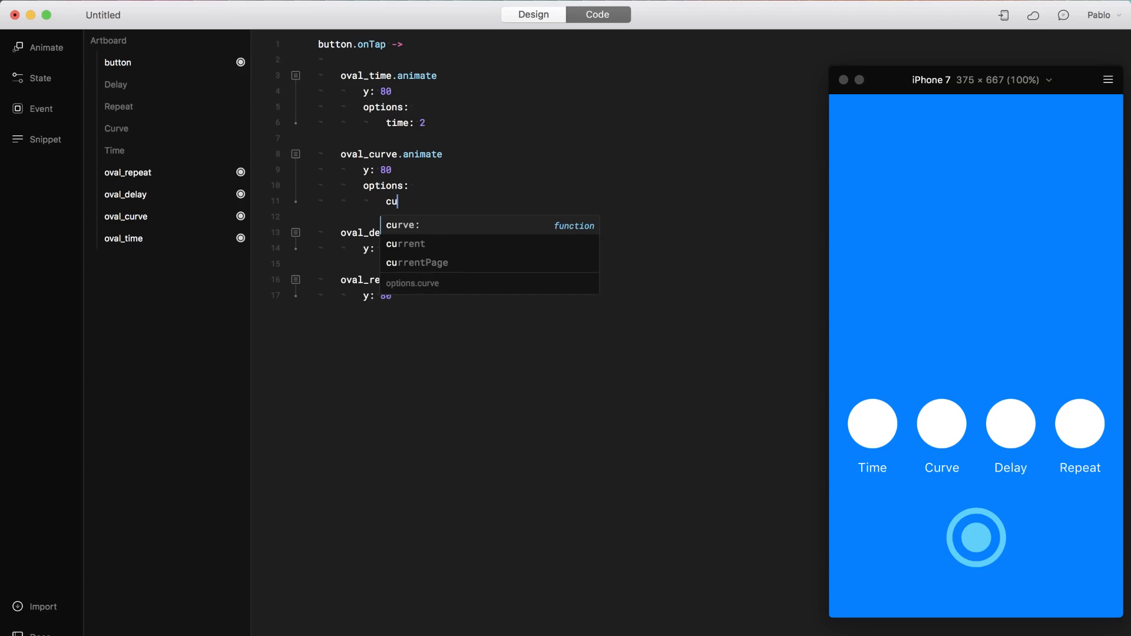
{"action": "left_click", "coordinate": [402, 225]}
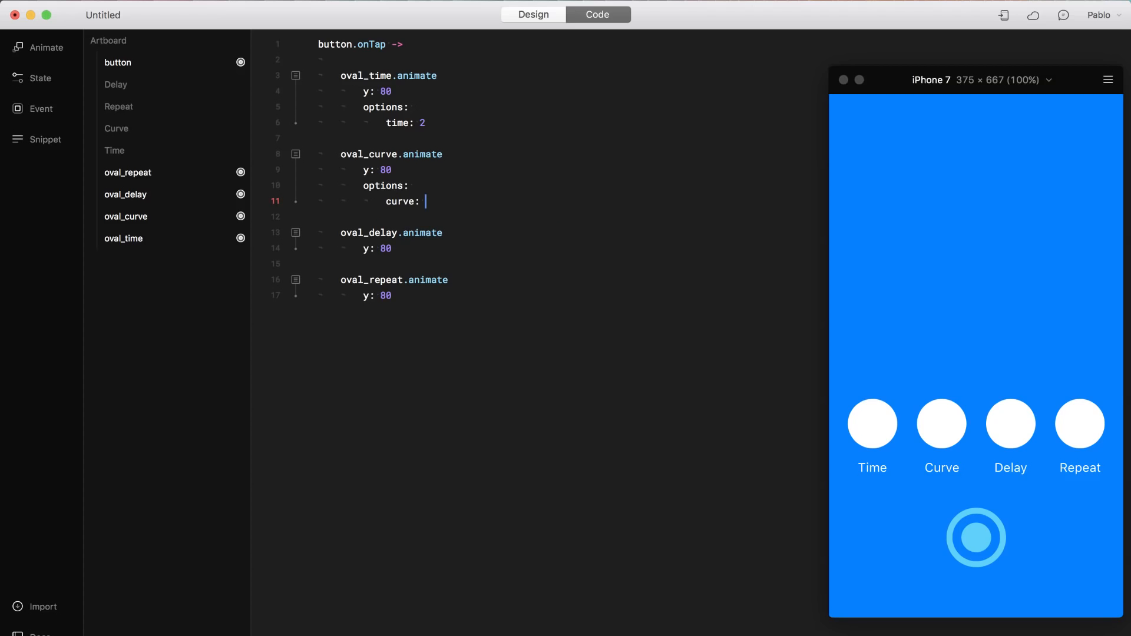
{"action": "type", "text": "sp"}
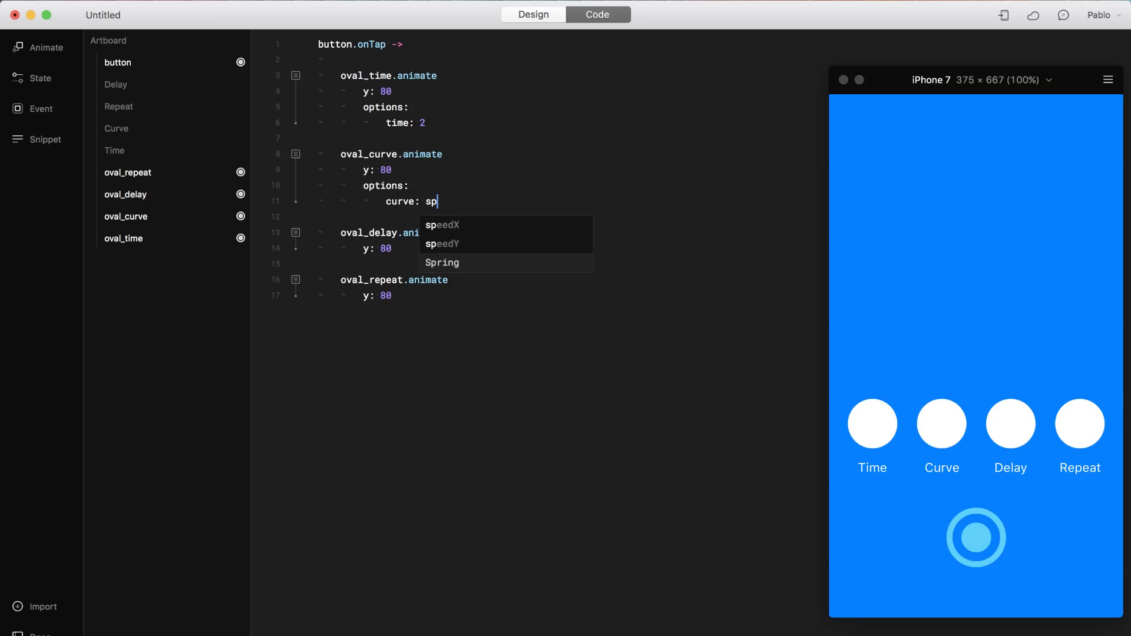
{"action": "left_click", "coordinate": [442, 263]}
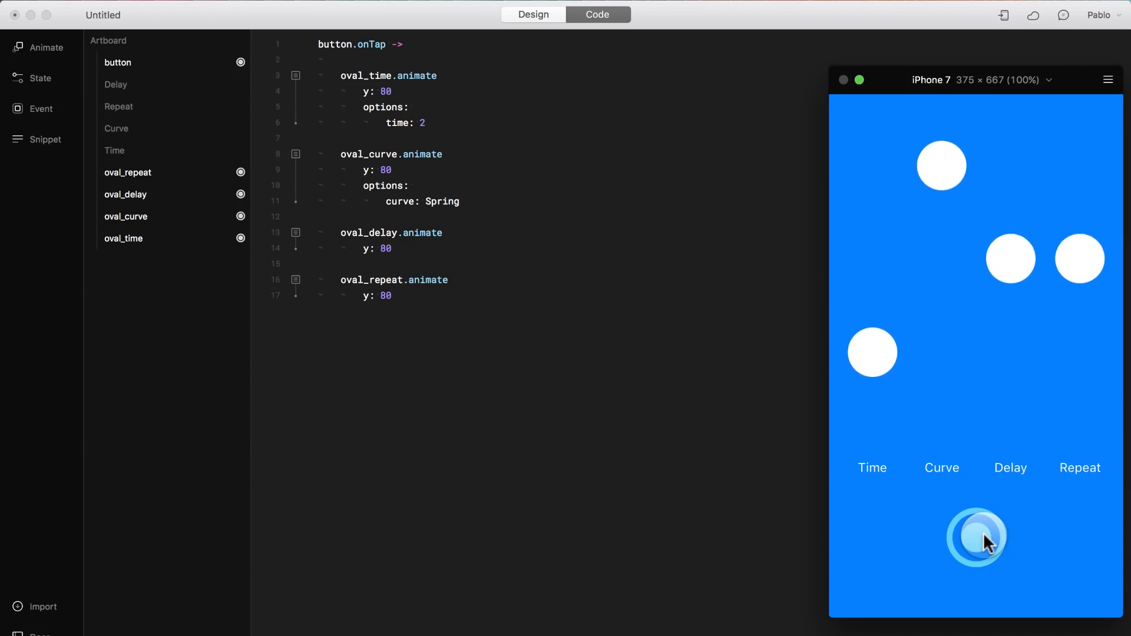
{"action": "left_click", "coordinate": [976, 537]}
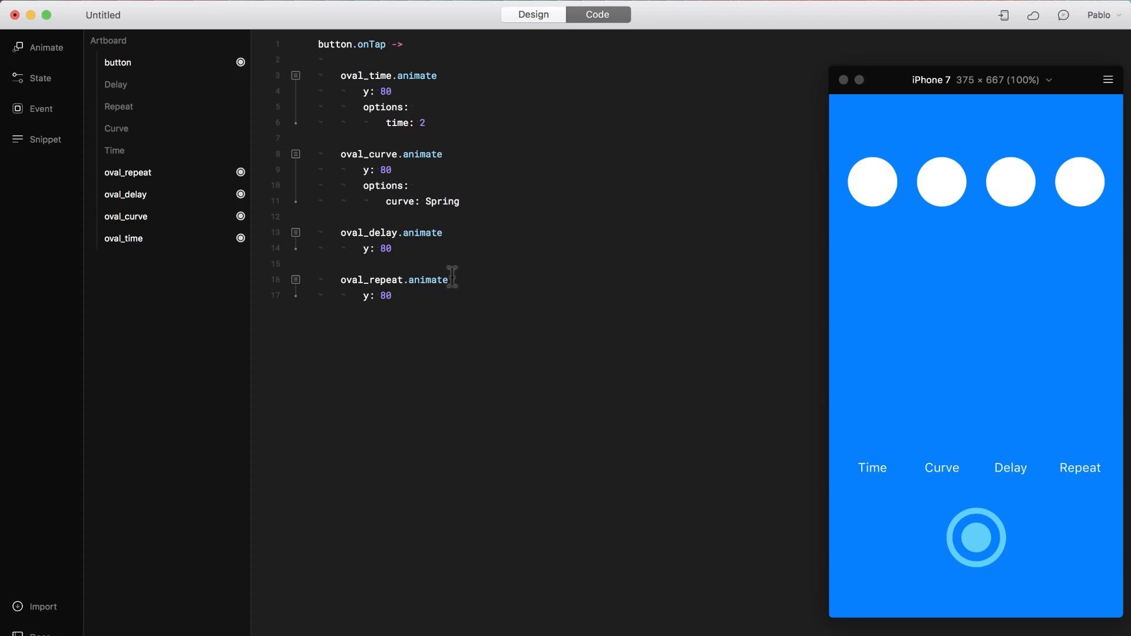
Add options with delay: .5 under oval_delay.animate and test it with the preview button
{"action": "left_click", "coordinate": [393, 249]}
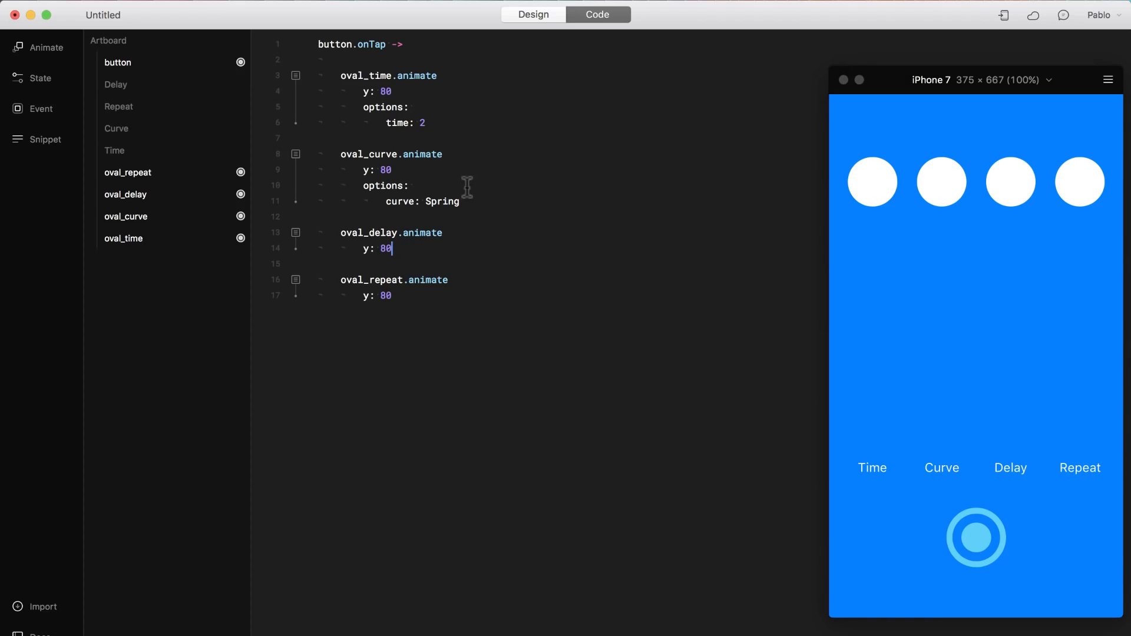
{"action": "type", "text": "options:"}
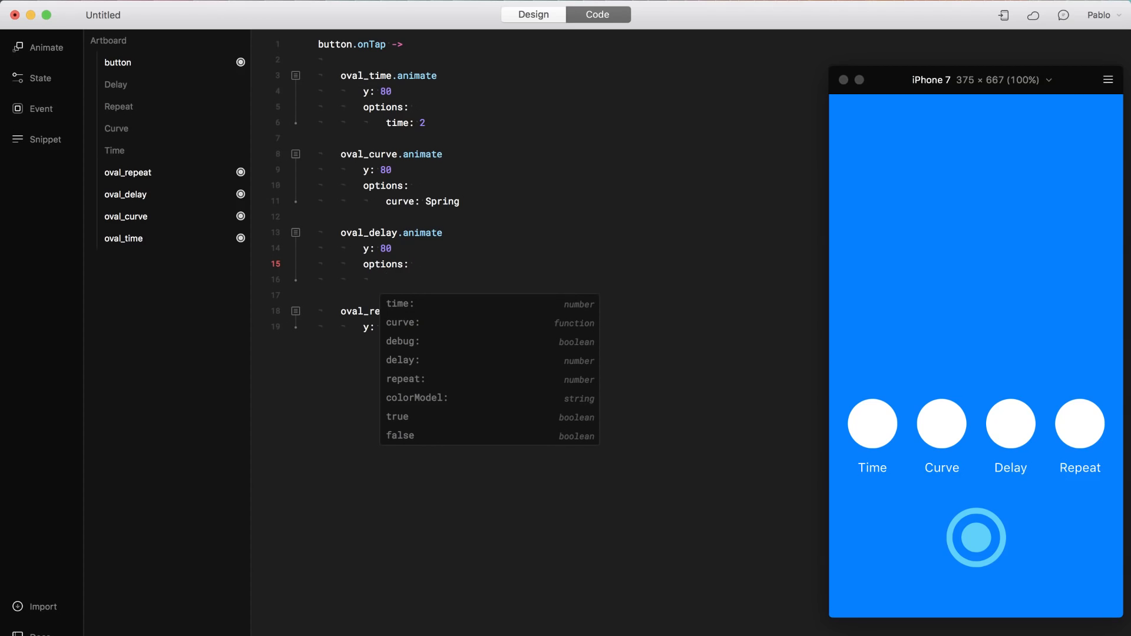
{"action": "type", "text": "delay:"}
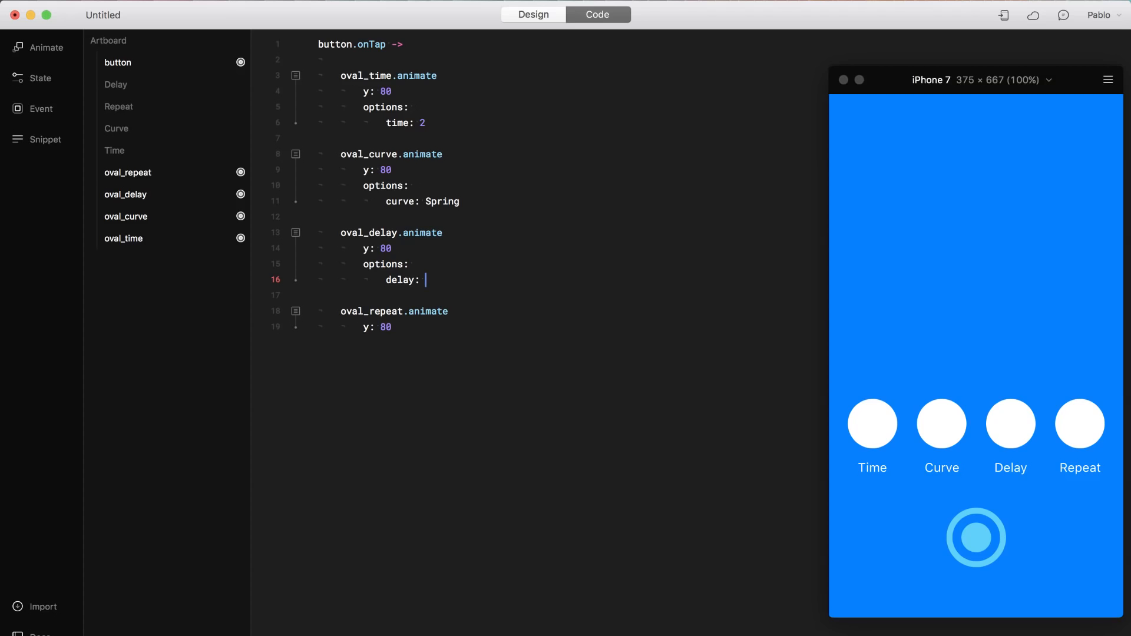
{"action": "type", "text": ".5"}
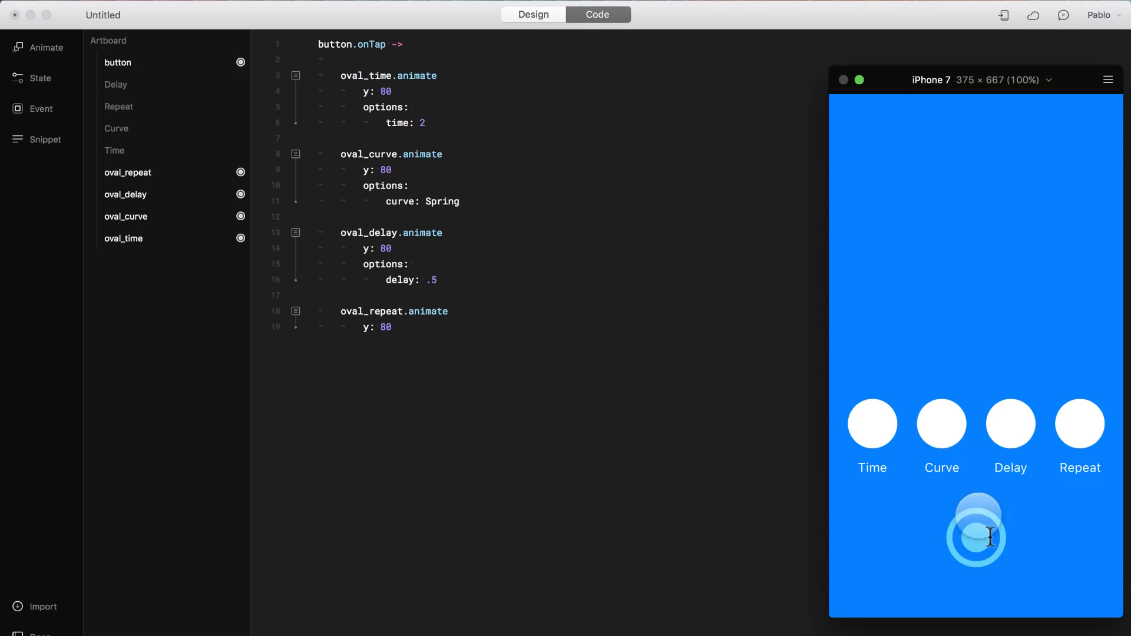
{"action": "left_click", "coordinate": [976, 532]}
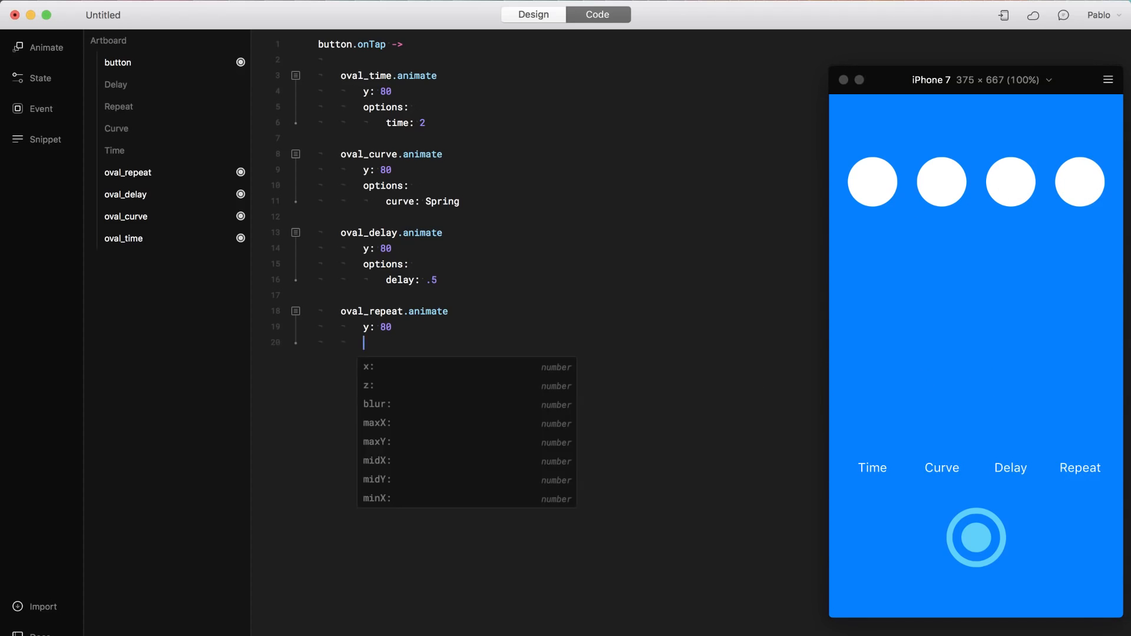
Add options with repeat: 3 under oval_repeat.animate and tap the preview button twice to compare circles
{"action": "type", "text": "options:"}
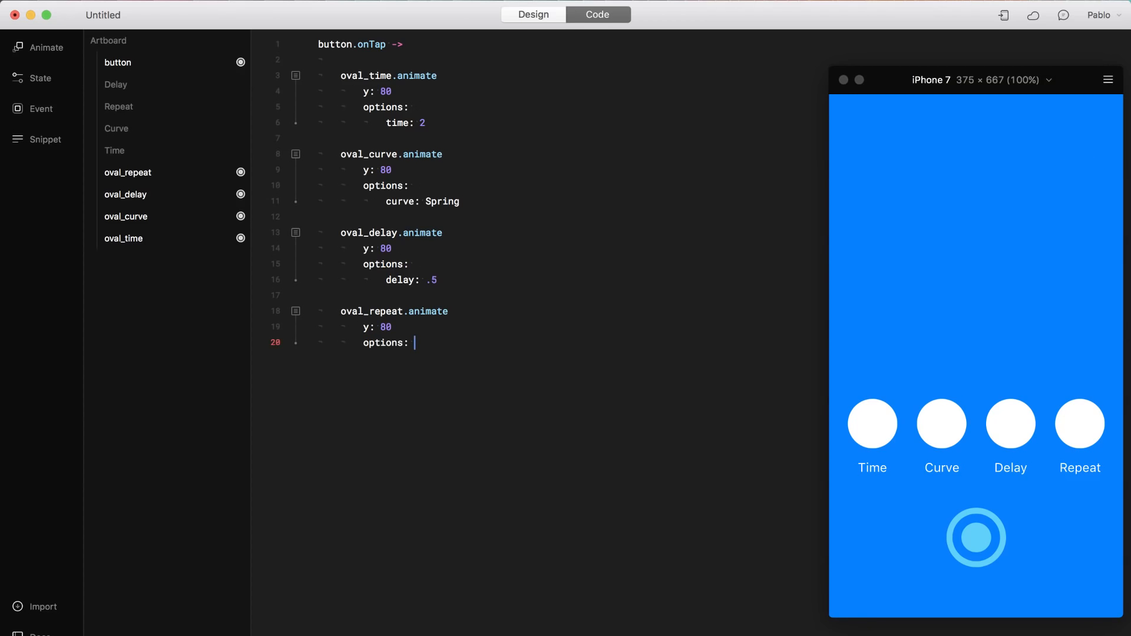
{"action": "key", "text": "Return"}
{"action": "type", "text": "repeat:"}
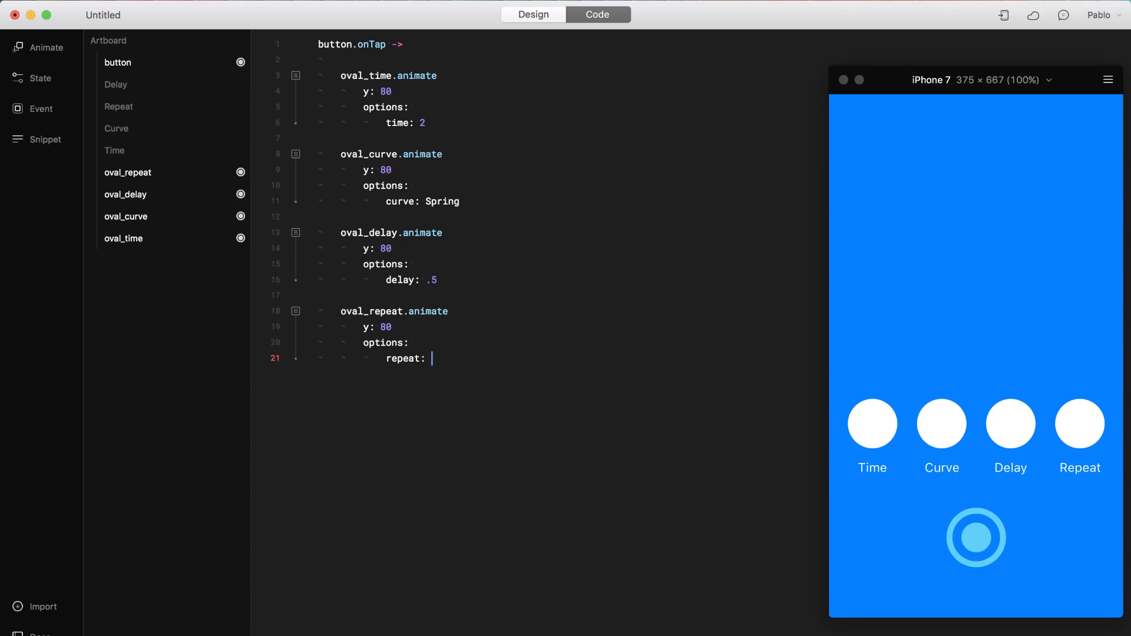
{"action": "type", "text": "3"}
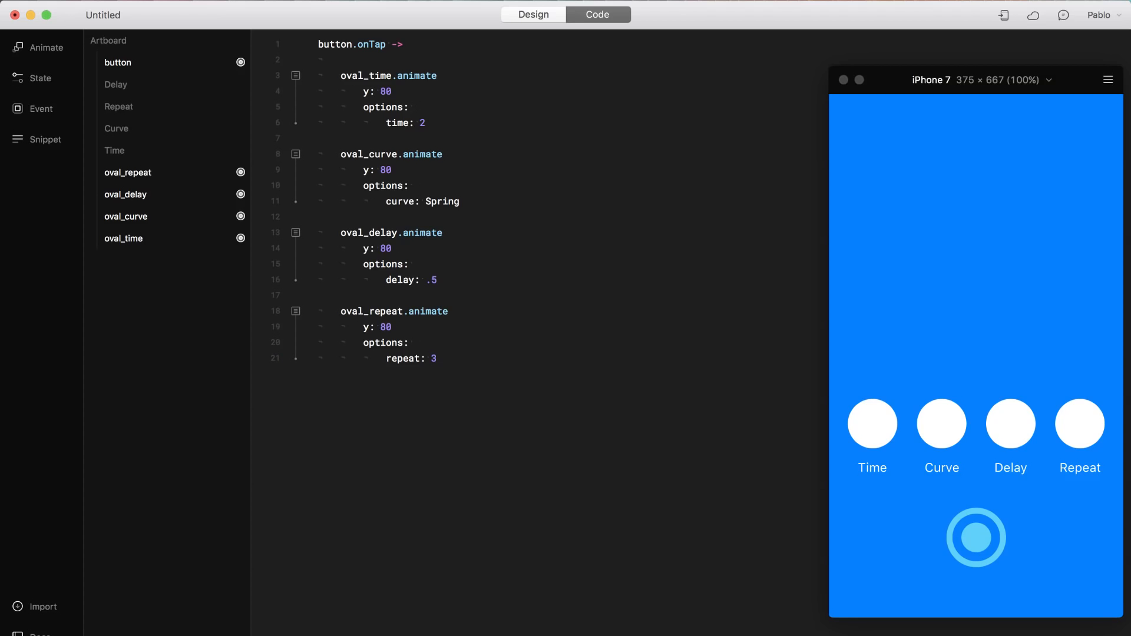
{"action": "left_click", "coordinate": [976, 538]}
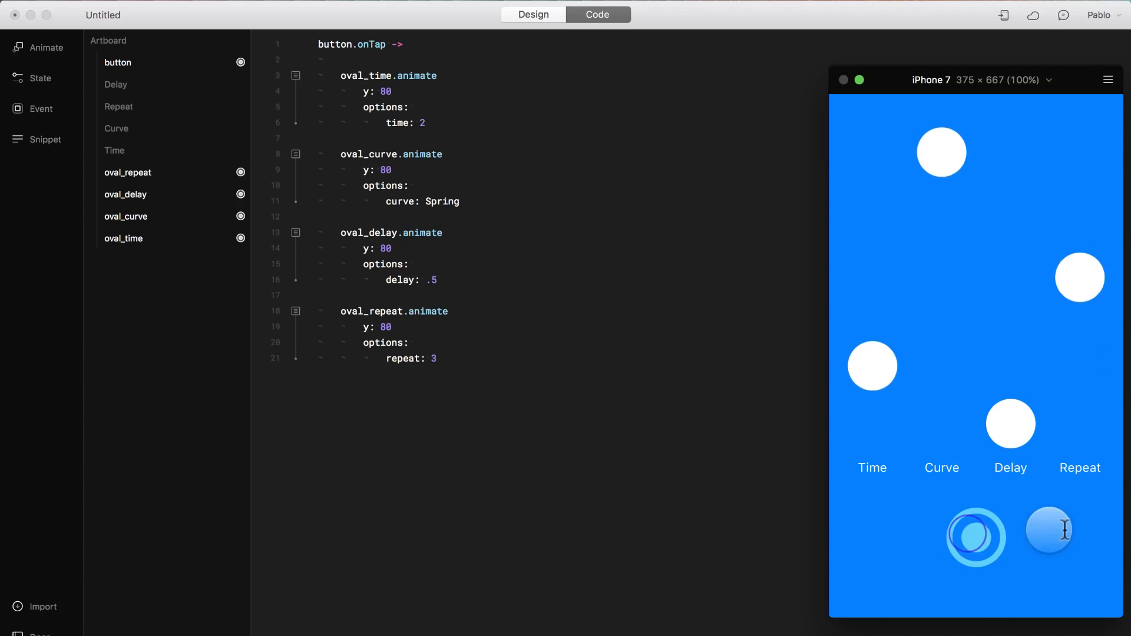
{"action": "left_click", "coordinate": [1049, 538]}
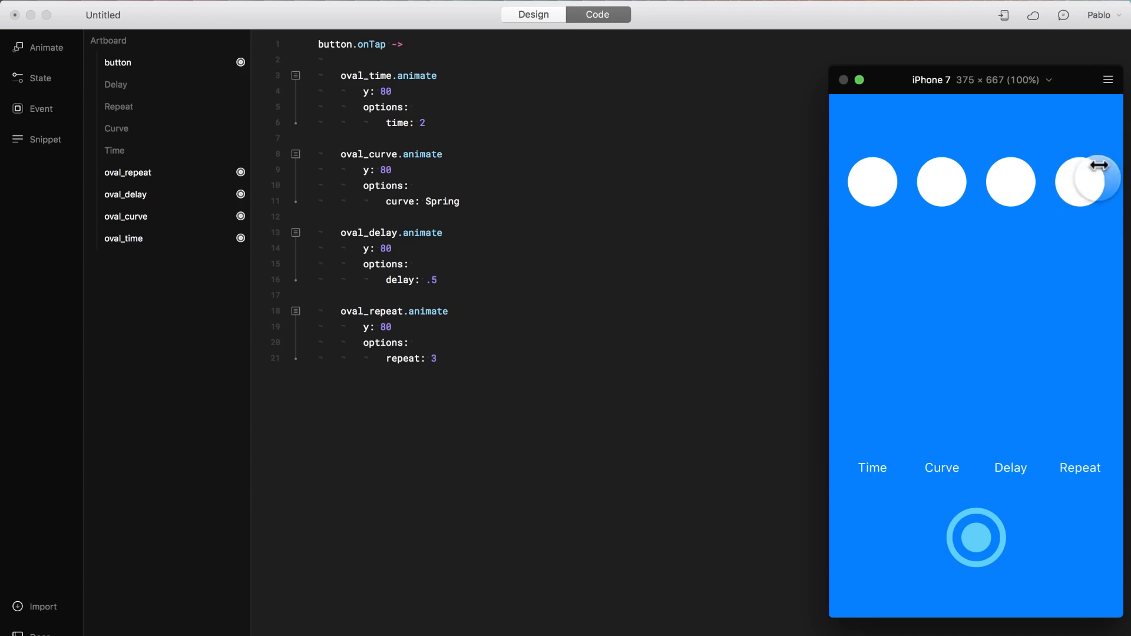
{"action": "mouse_move", "coordinate": [1040, 225]}
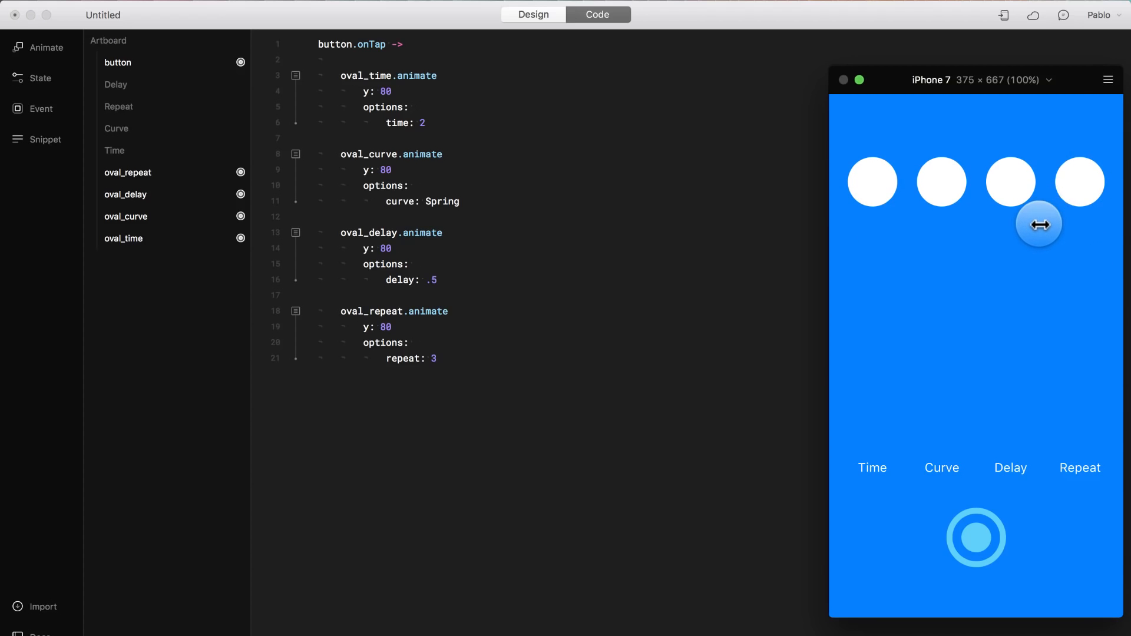